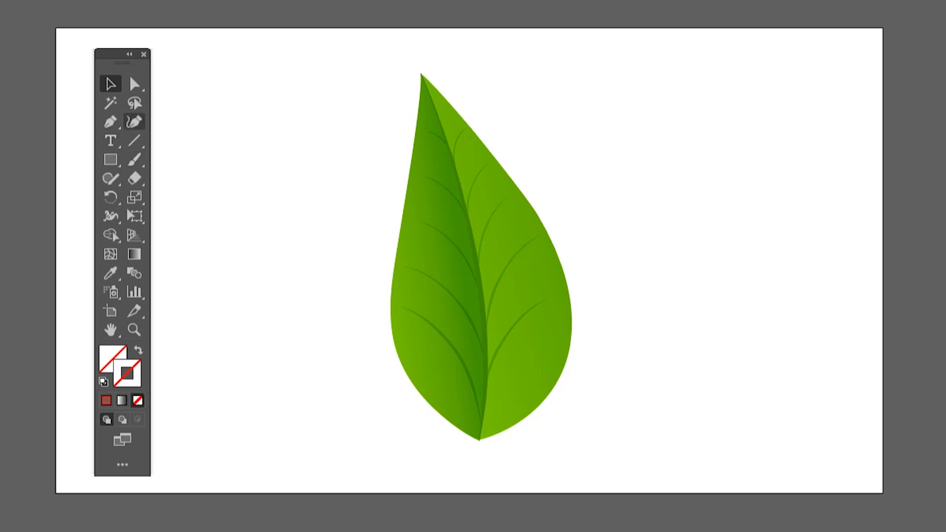
With the Pen Tool, start at the leaf's bottom tip and curve smooth points up its left edge
{"action": "left_click", "coordinate": [112, 120]}
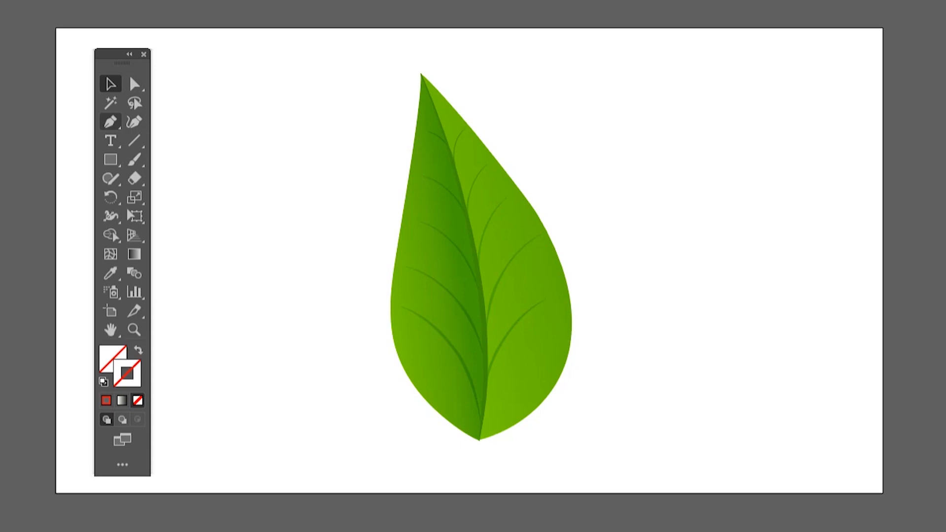
{"action": "left_click", "coordinate": [135, 120]}
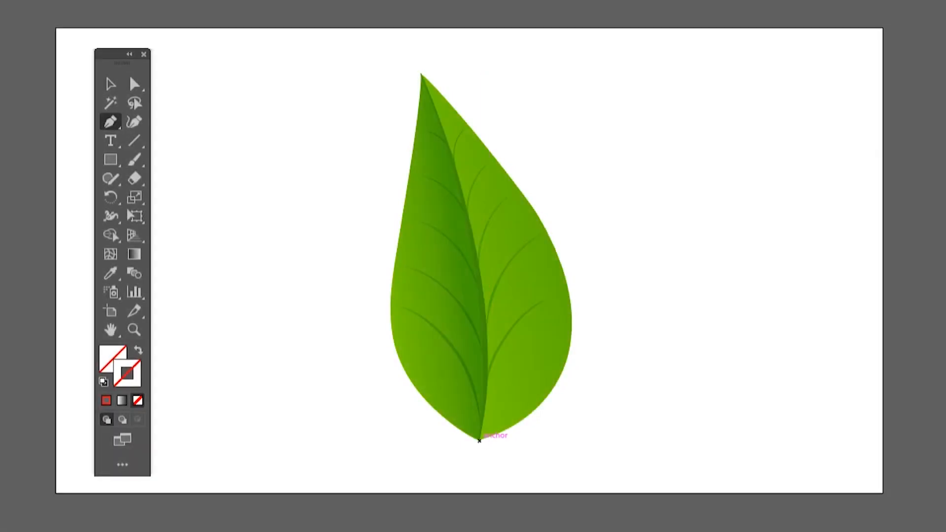
{"action": "left_click", "coordinate": [479, 442]}
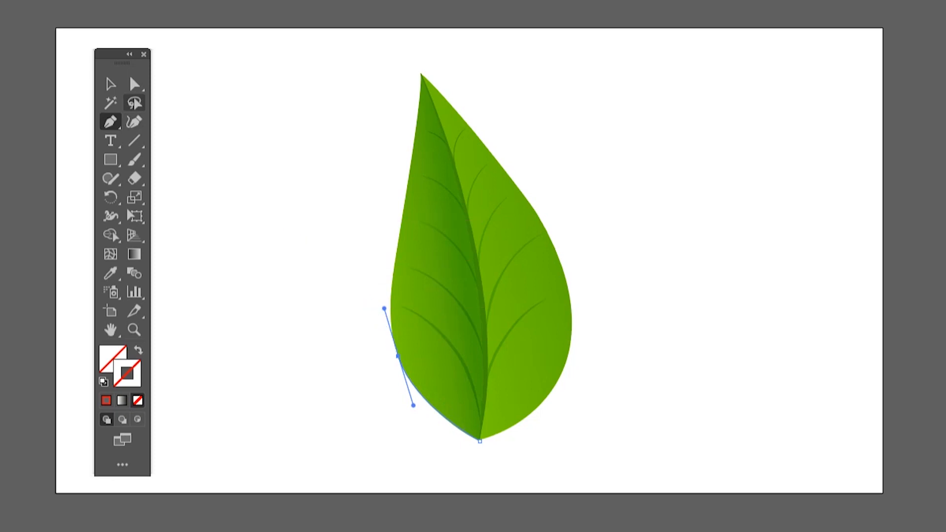
{"action": "left_click", "coordinate": [135, 84]}
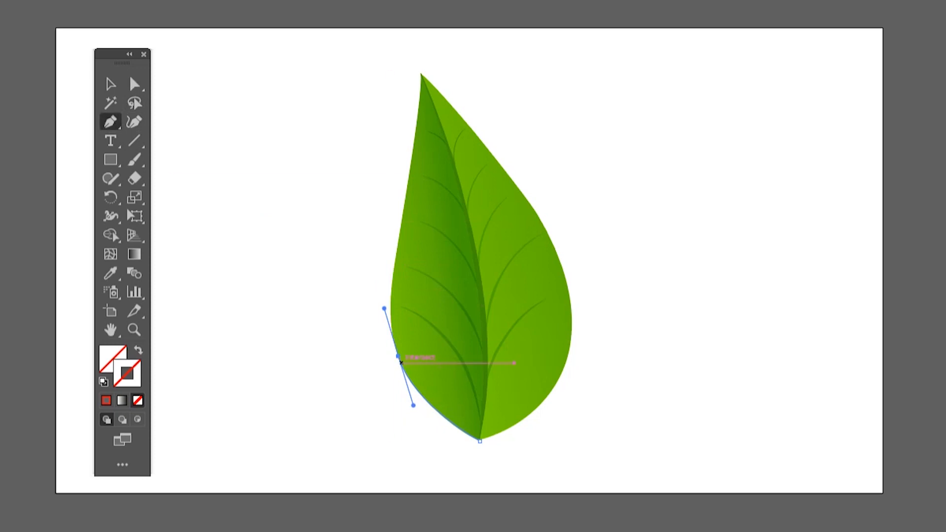
{"action": "left_click_drag", "start_coordinate": [400, 361], "coordinate": [396, 267]}
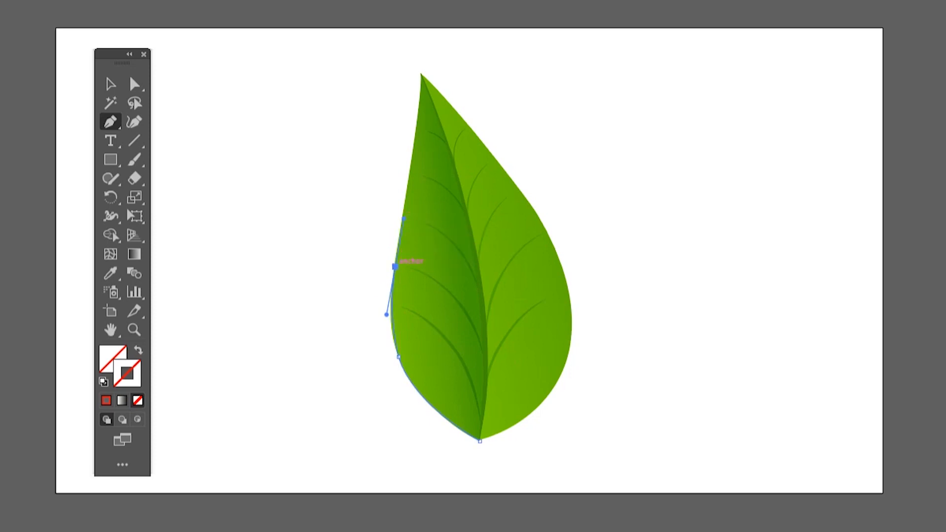
{"action": "left_click_drag", "start_coordinate": [403, 219], "coordinate": [392, 272]}
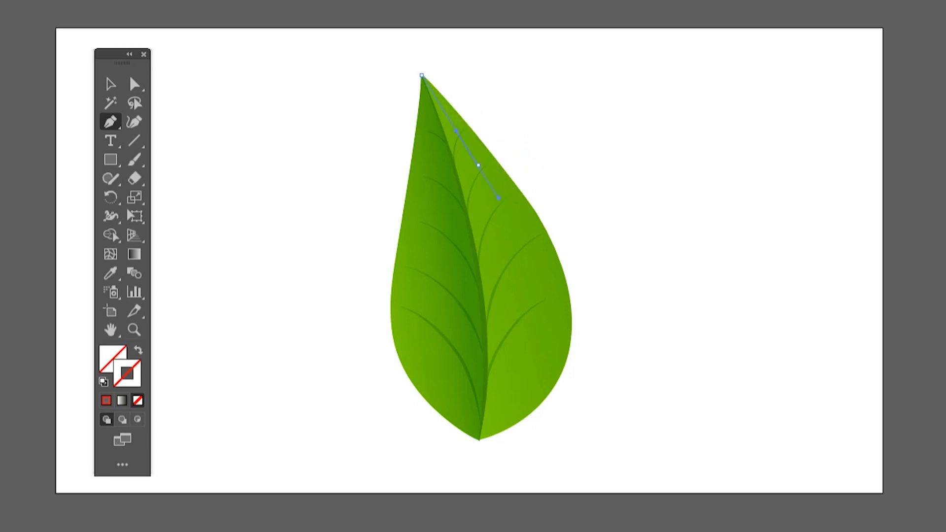
Curve the path along the leaf's upper right edge and extend it downward
{"action": "left_click_drag", "start_coordinate": [497, 196], "coordinate": [505, 199]}
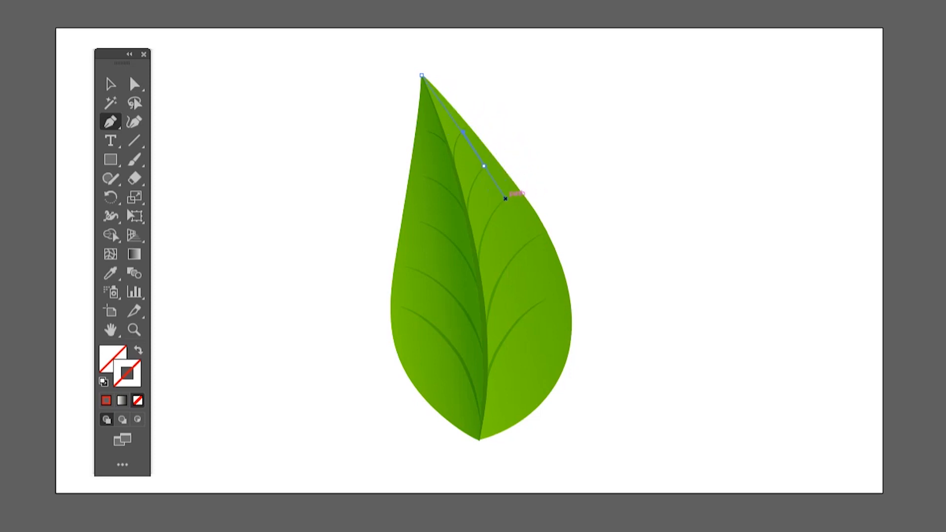
{"action": "left_click_drag", "start_coordinate": [506, 198], "coordinate": [519, 199]}
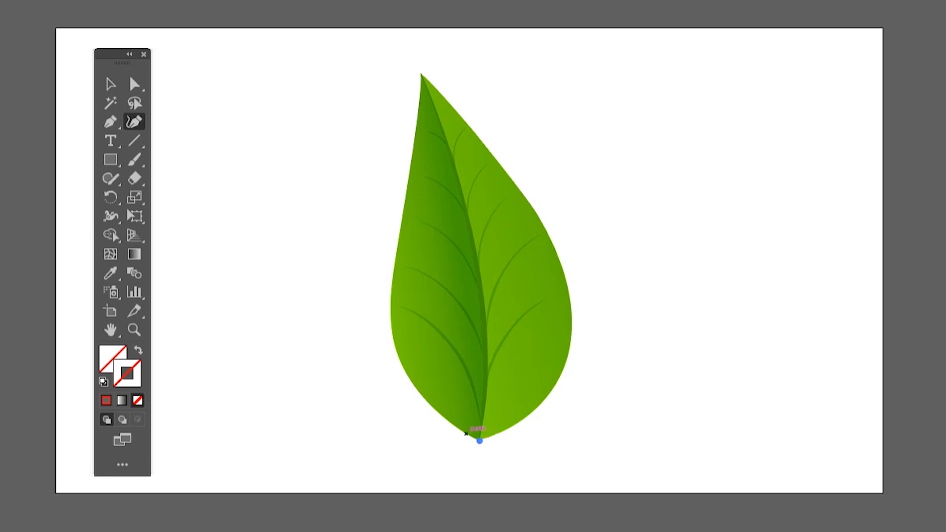
{"action": "mouse_move", "coordinate": [411, 382]}
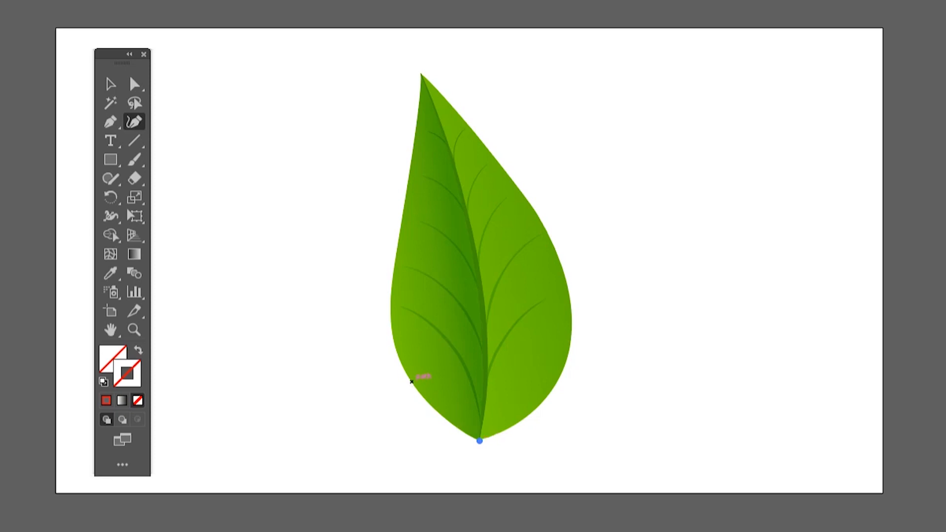
Add points up the leaf's left edge and close the outline back at the bottom tip
{"action": "left_click", "coordinate": [403, 369]}
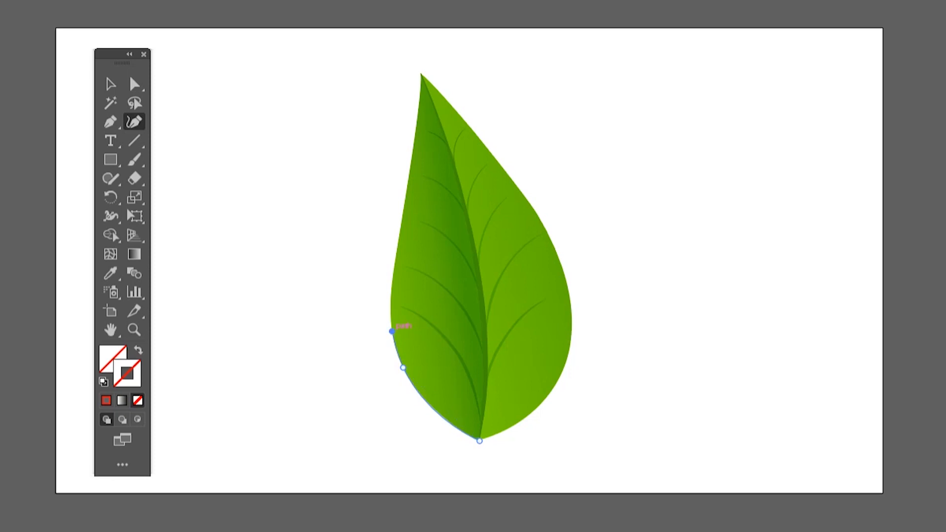
{"action": "left_click", "coordinate": [396, 249]}
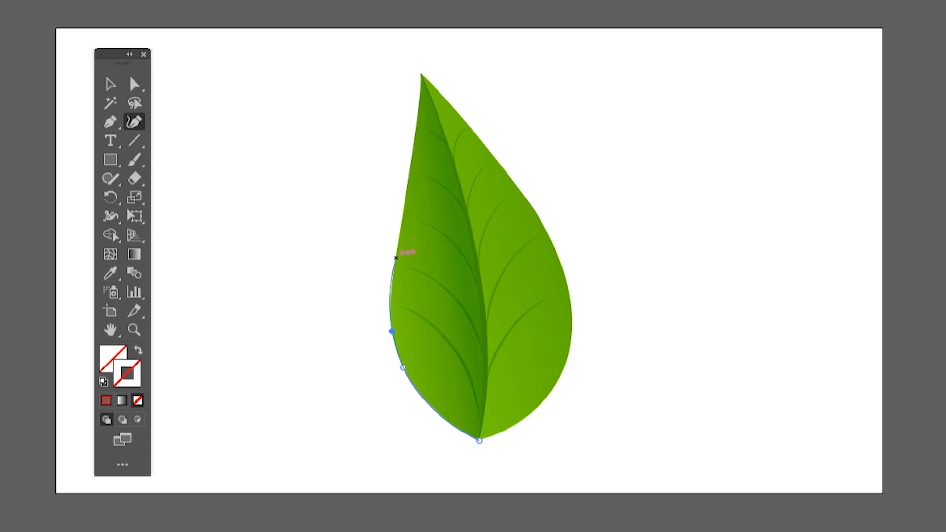
{"action": "left_click_drag", "start_coordinate": [395, 259], "coordinate": [405, 192]}
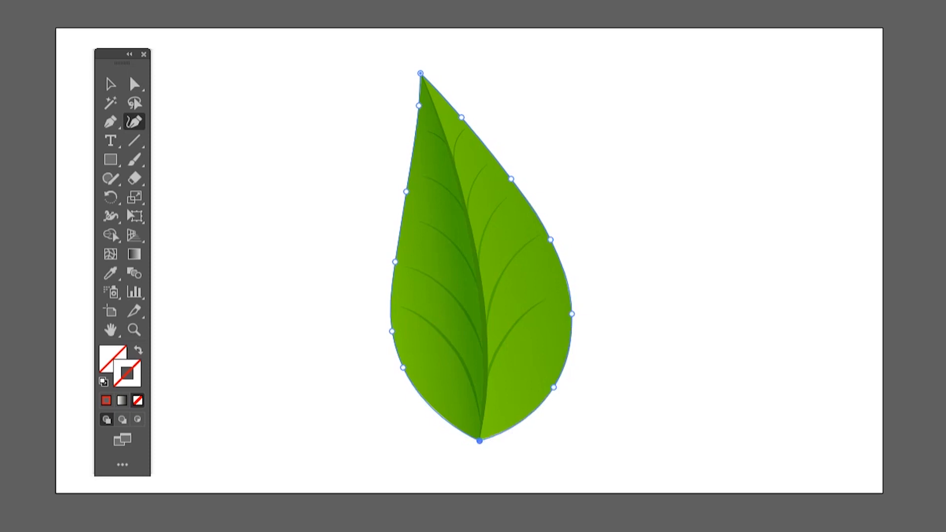
{"action": "left_click", "coordinate": [112, 197]}
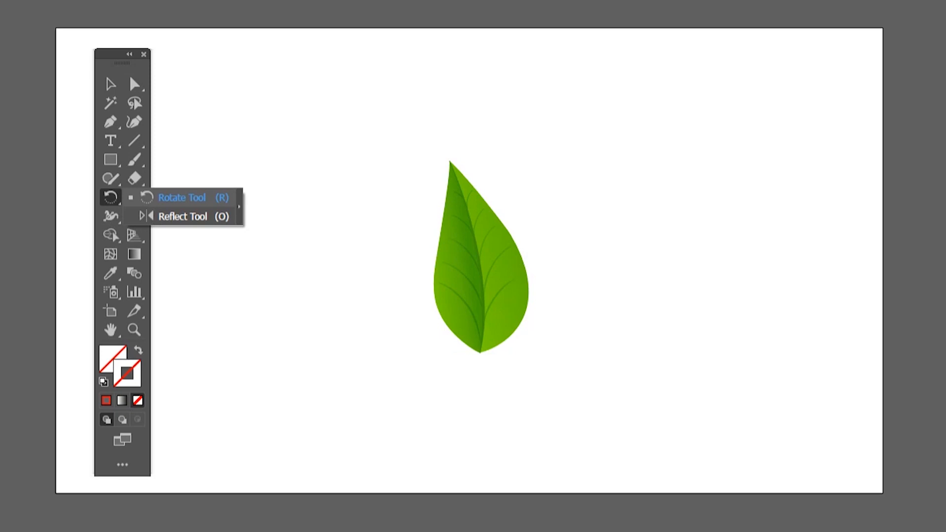
Select the leaf and Alt-drag with the Reflect Tool to mirror a tilted copy to its right
{"action": "left_click", "coordinate": [111, 83]}
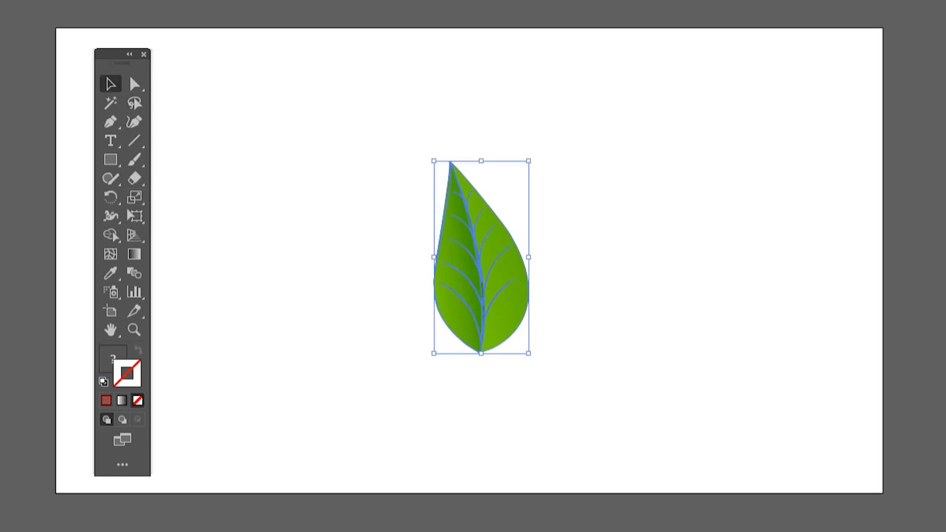
{"action": "left_click", "coordinate": [109, 198]}
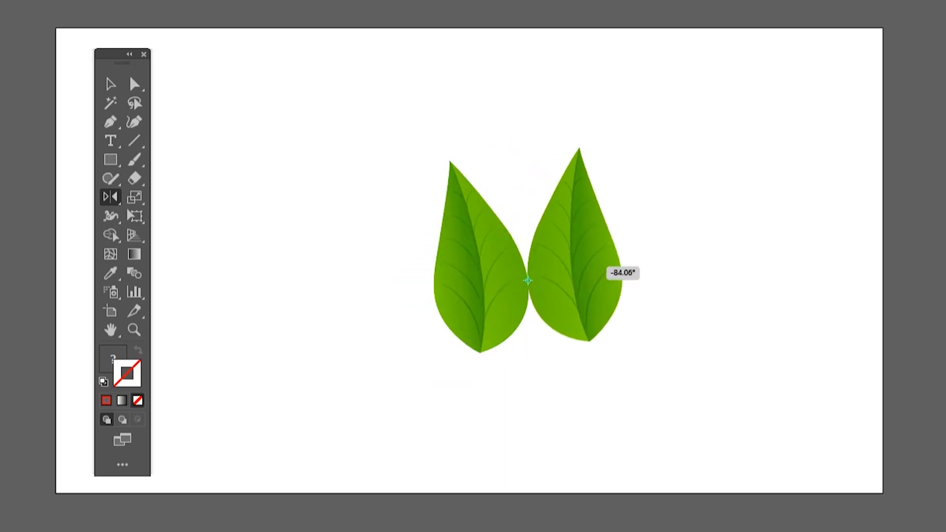
{"action": "left_click_drag", "start_coordinate": [611, 259], "coordinate": [543, 259]}
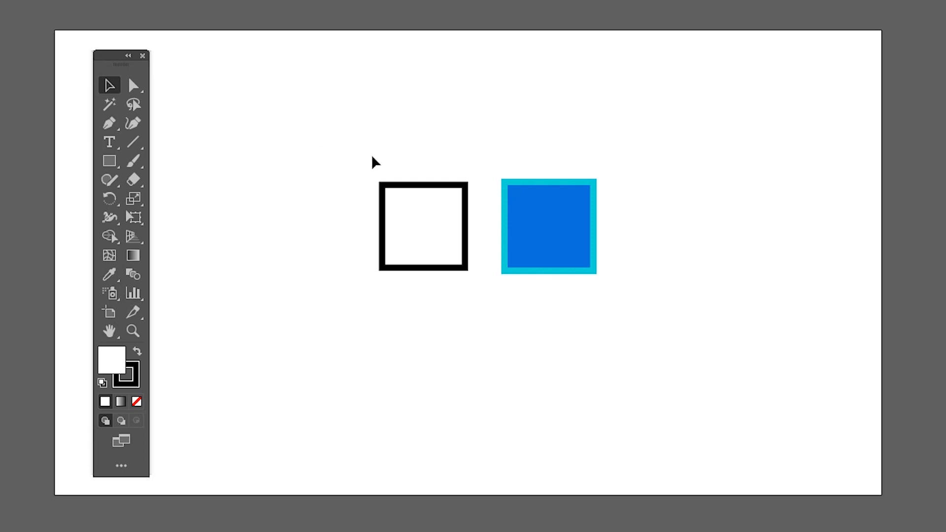
{"action": "mouse_move", "coordinate": [360, 171]}
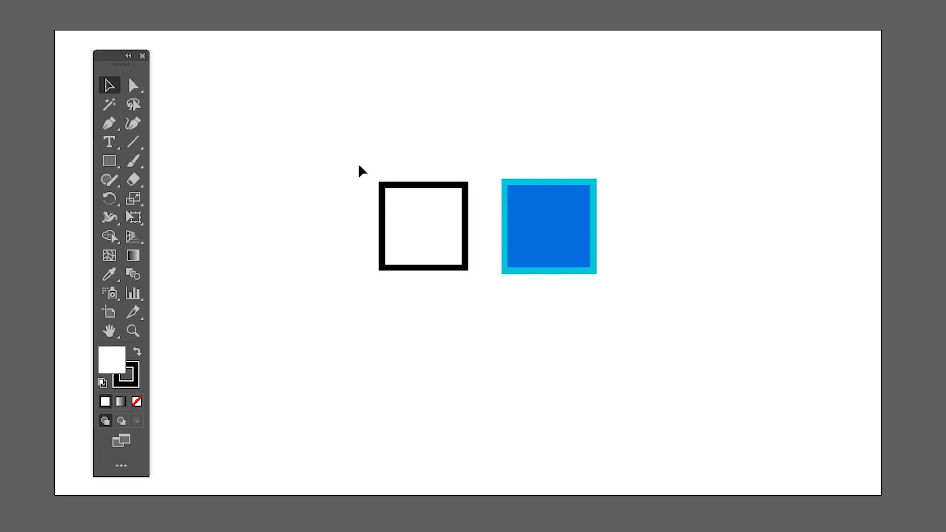
{"action": "left_click", "coordinate": [422, 226]}
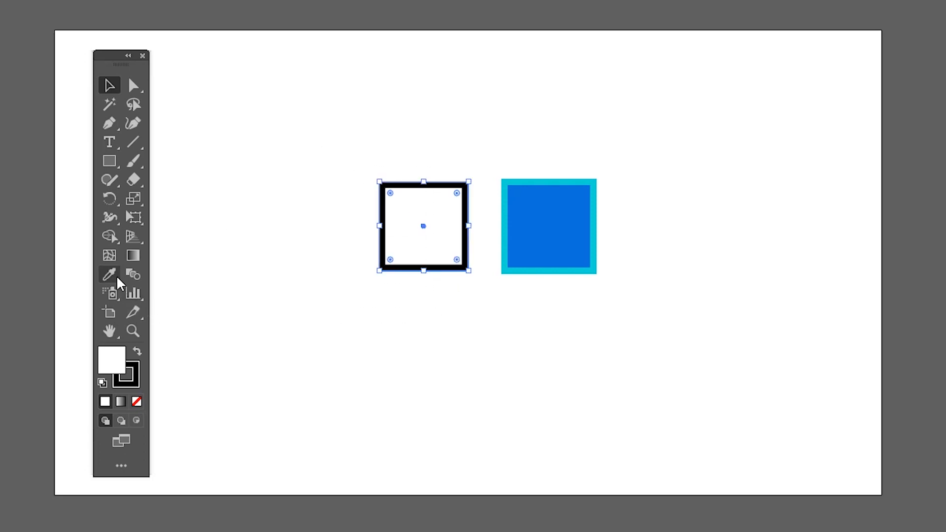
{"action": "left_click", "coordinate": [548, 227]}
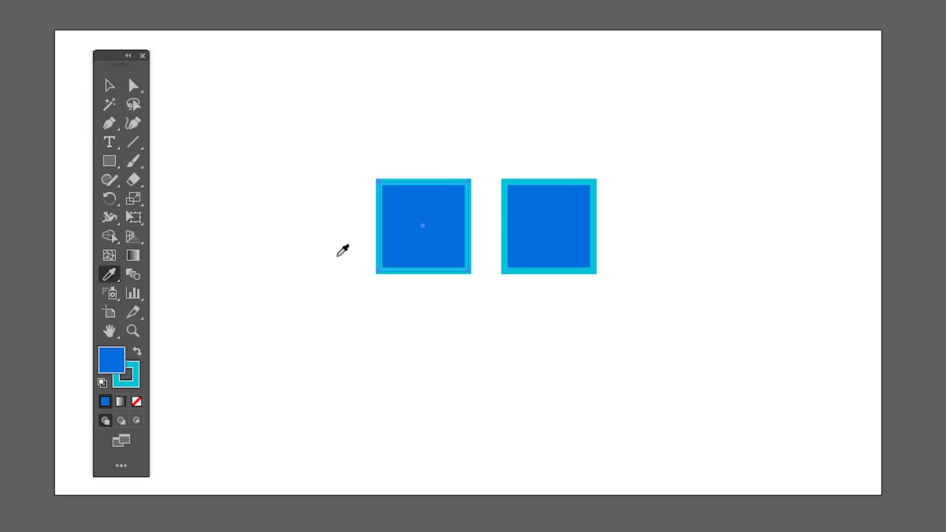
{"action": "mouse_move", "coordinate": [278, 230]}
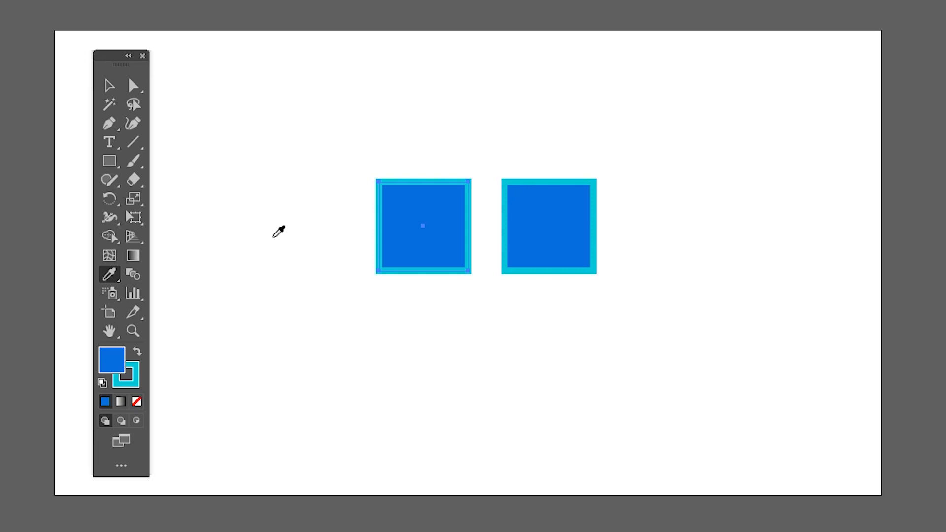
{"action": "left_click", "coordinate": [547, 216]}
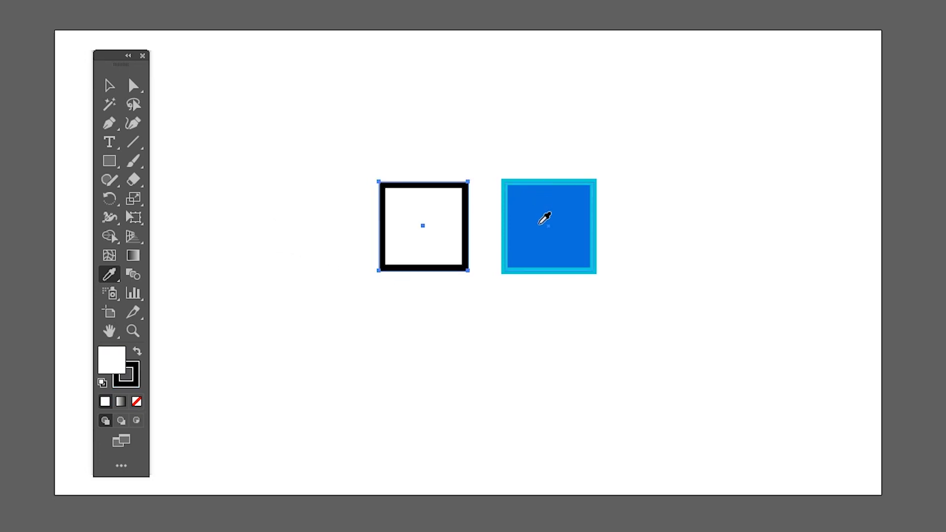
{"action": "left_click", "coordinate": [544, 217]}
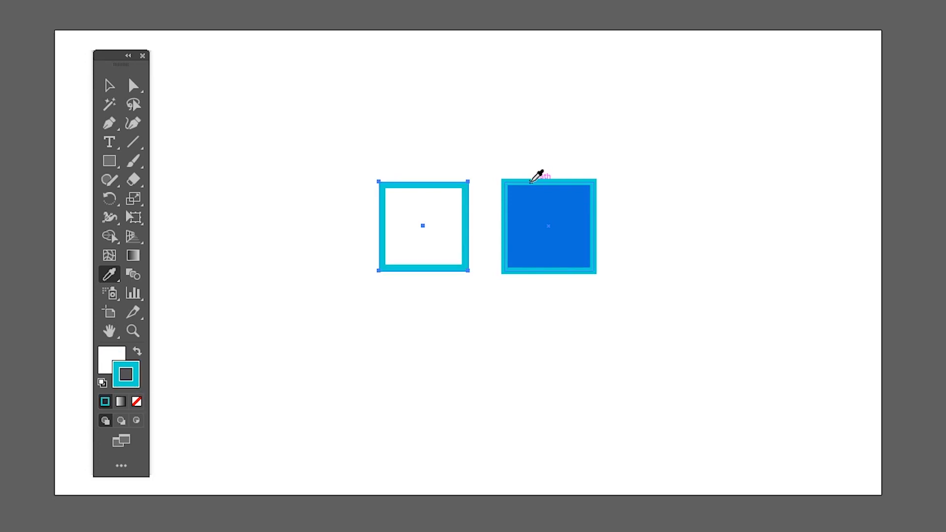
{"action": "left_click", "coordinate": [537, 178]}
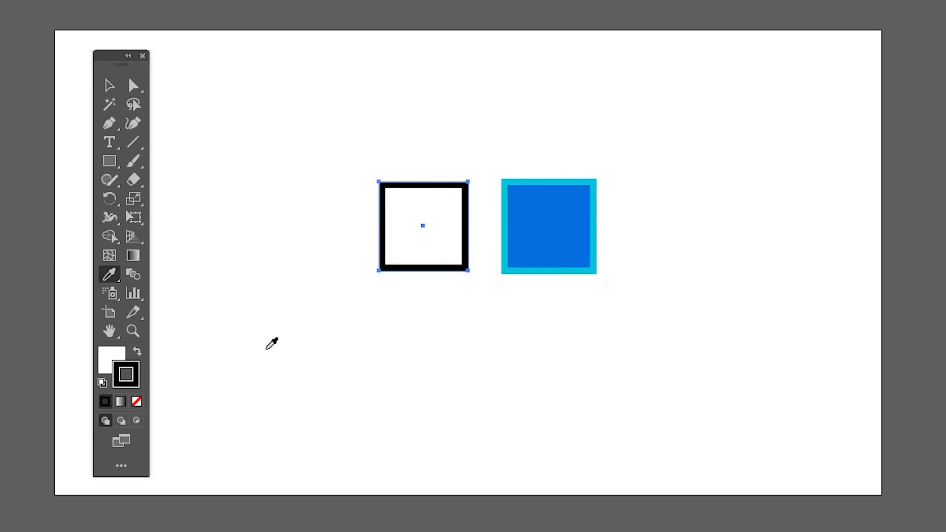
{"action": "mouse_move", "coordinate": [127, 377]}
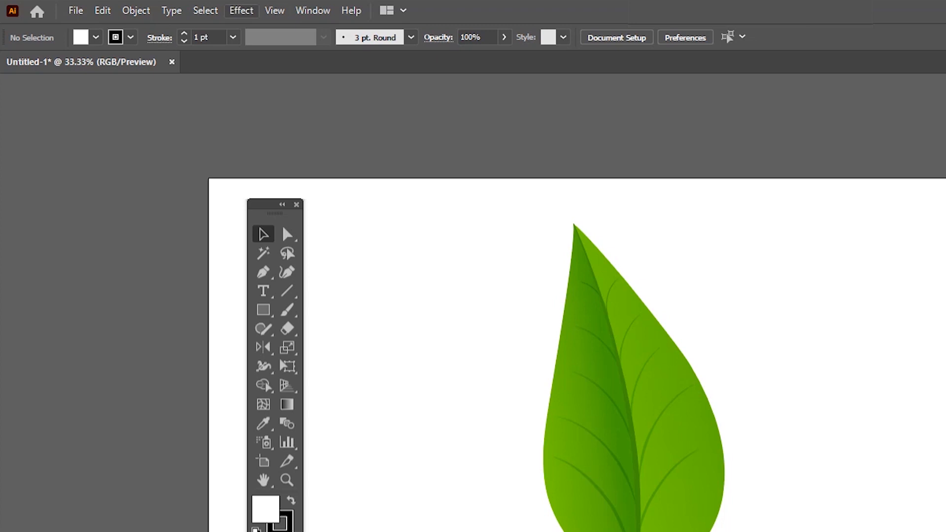
Apply the Zig Zag effect to the red vertical line, then reopen the Effect menu over the leaf
{"action": "left_click", "coordinate": [240, 10]}
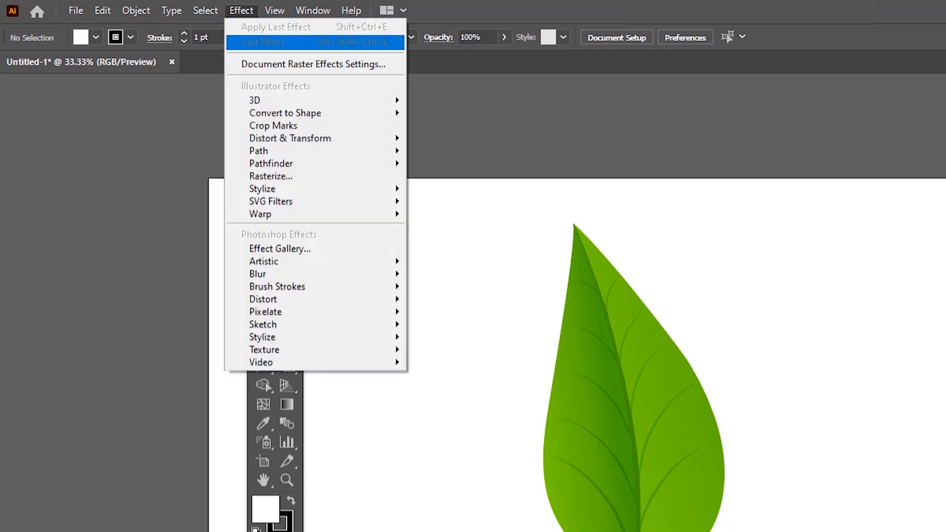
{"action": "mouse_move", "coordinate": [270, 201]}
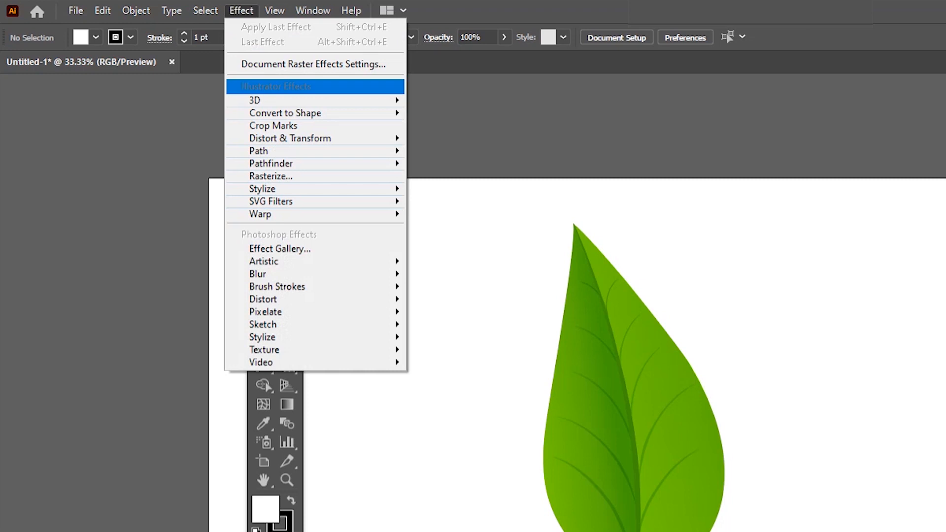
{"action": "mouse_move", "coordinate": [286, 112]}
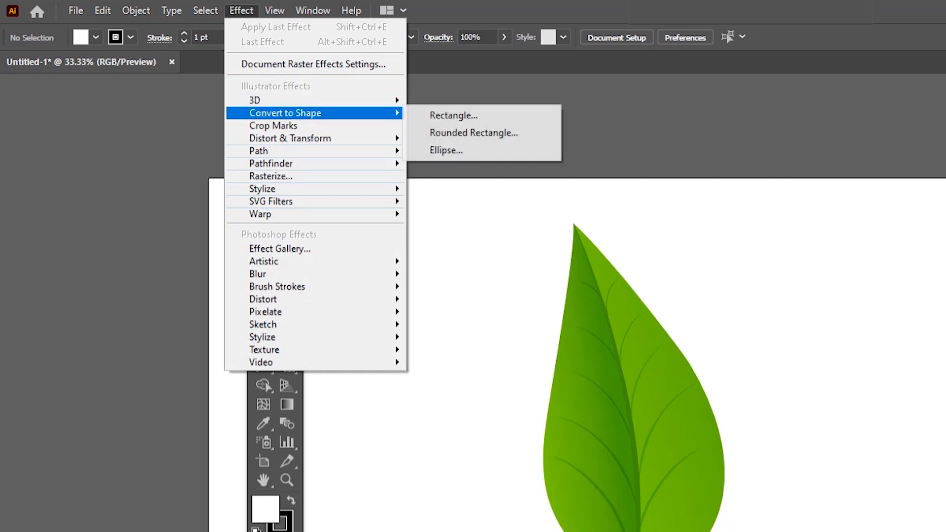
{"action": "mouse_move", "coordinate": [271, 163]}
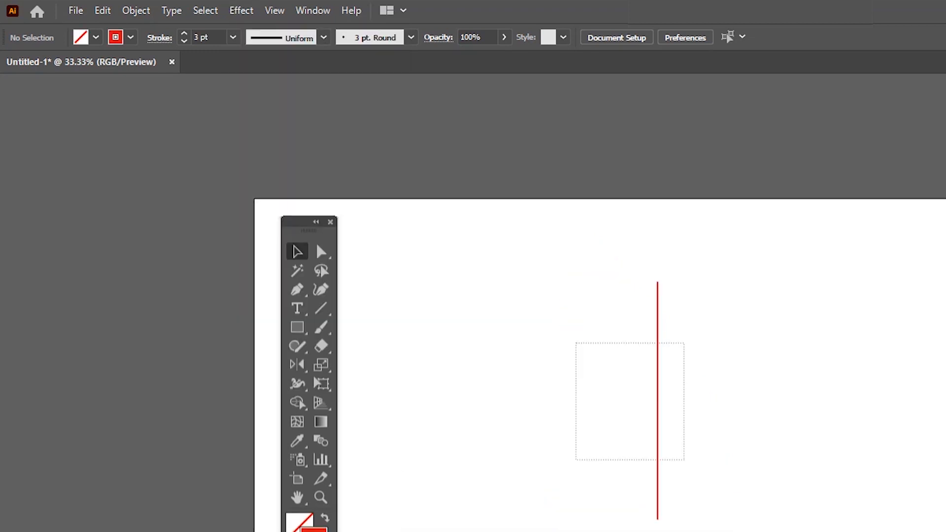
{"action": "left_click", "coordinate": [240, 10]}
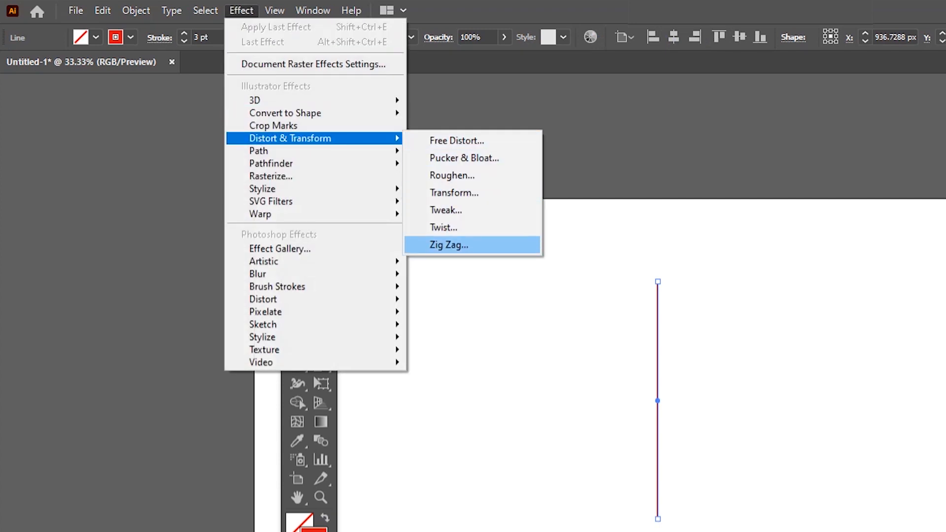
{"action": "left_click", "coordinate": [448, 244]}
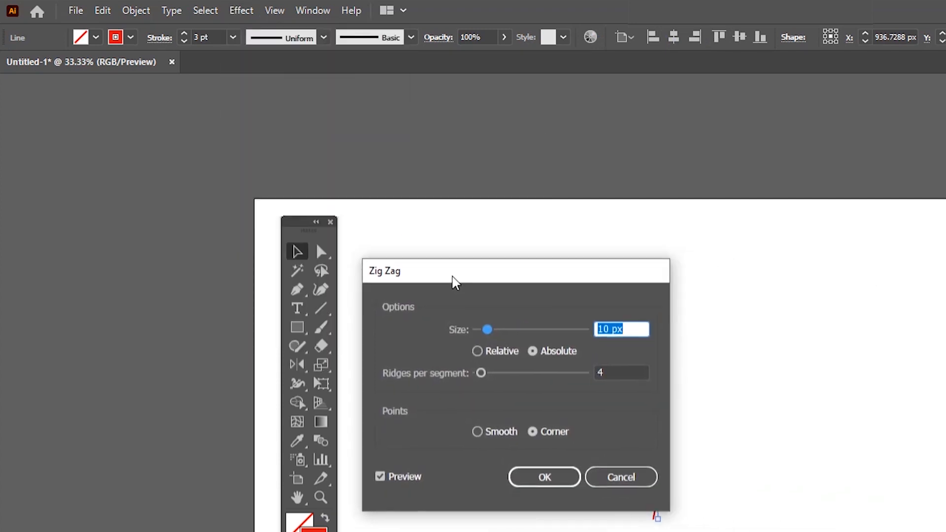
{"action": "left_click", "coordinate": [544, 476]}
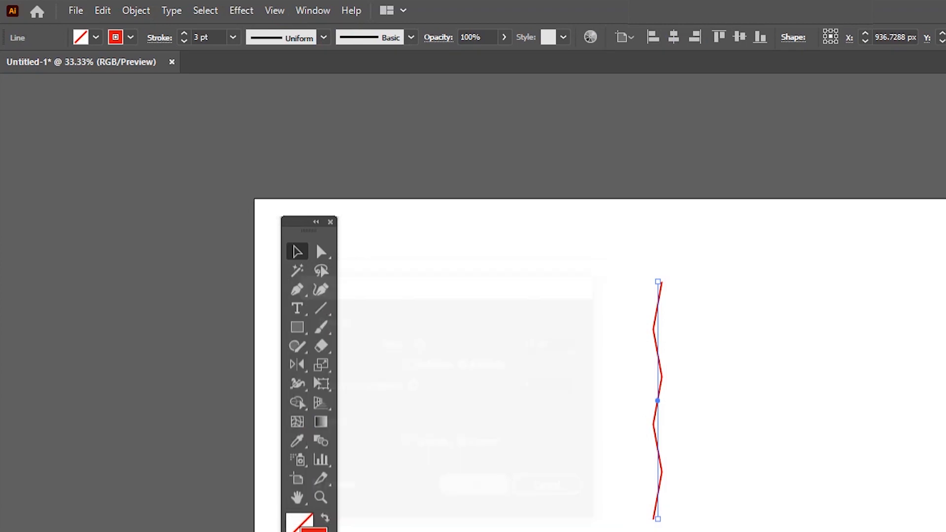
{"action": "left_click", "coordinate": [240, 10]}
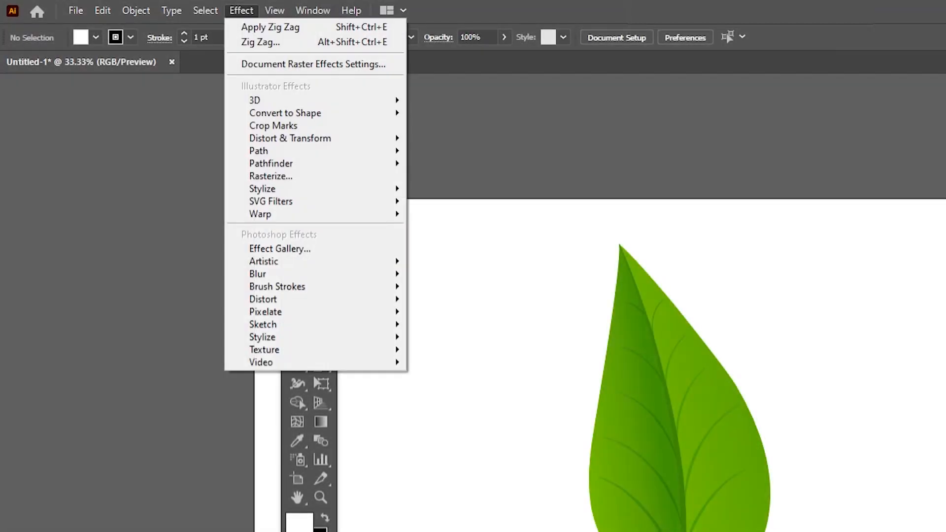
{"action": "mouse_move", "coordinate": [262, 324]}
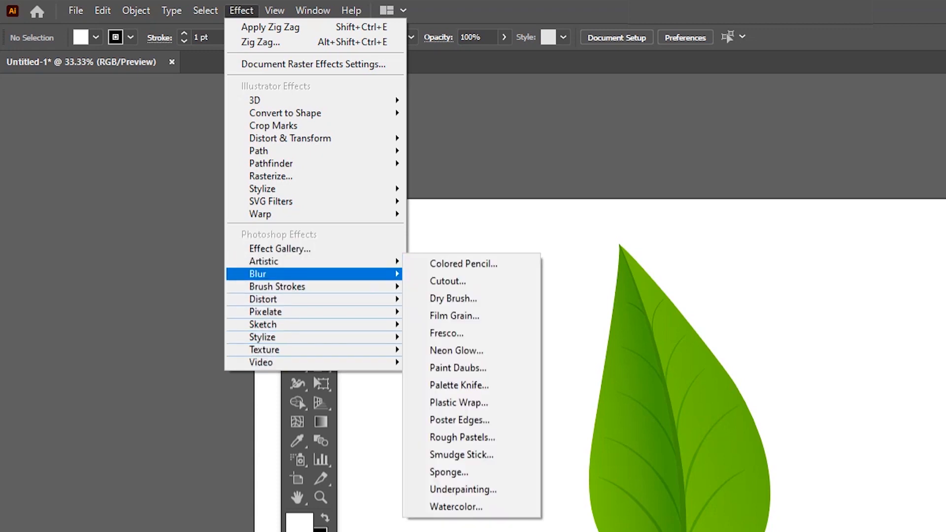
{"action": "mouse_move", "coordinate": [278, 286]}
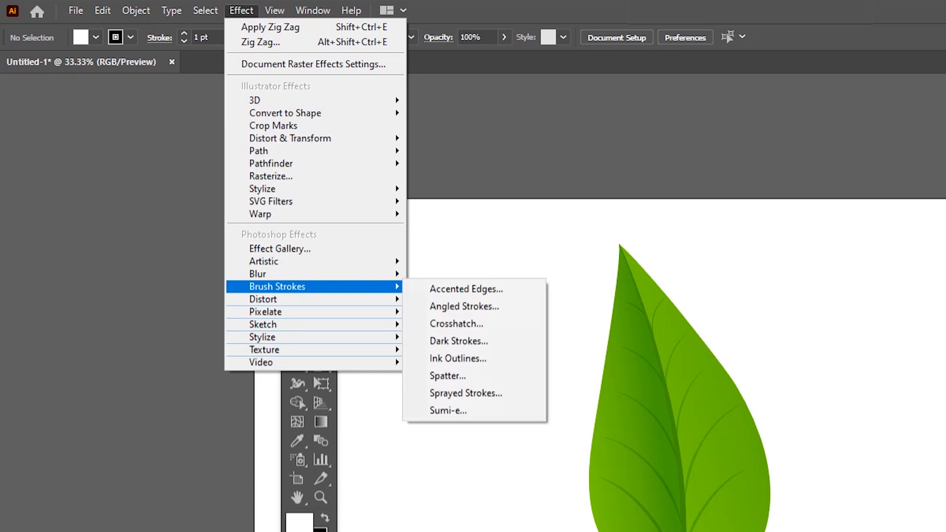
{"action": "mouse_move", "coordinate": [262, 299]}
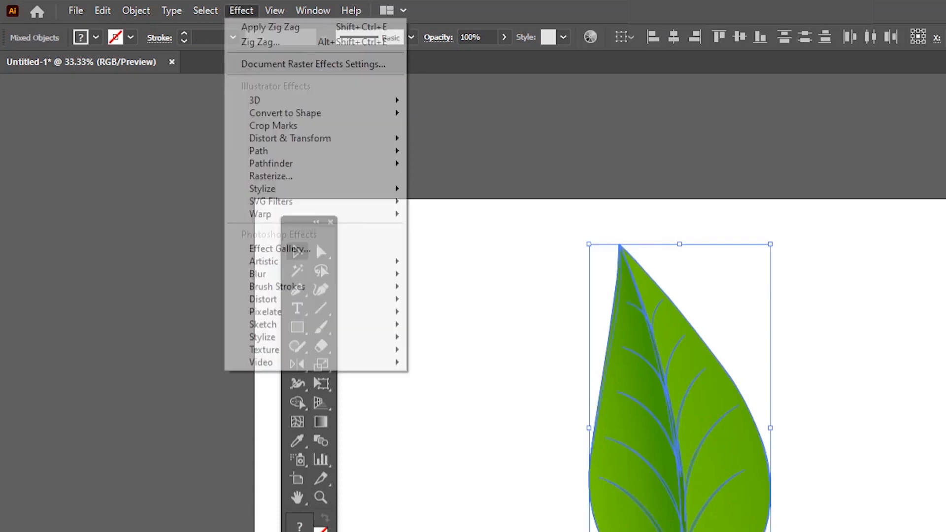
{"action": "mouse_move", "coordinate": [257, 273]}
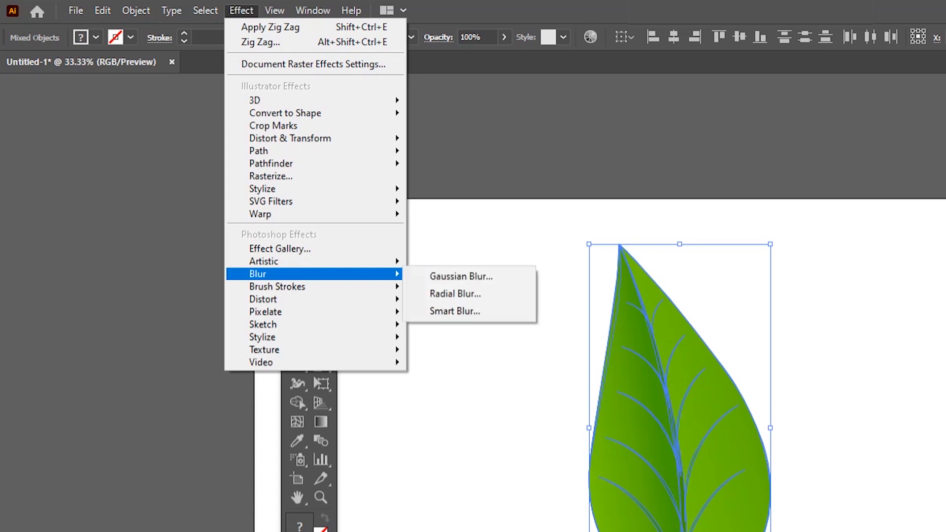
{"action": "left_click", "coordinate": [460, 275]}
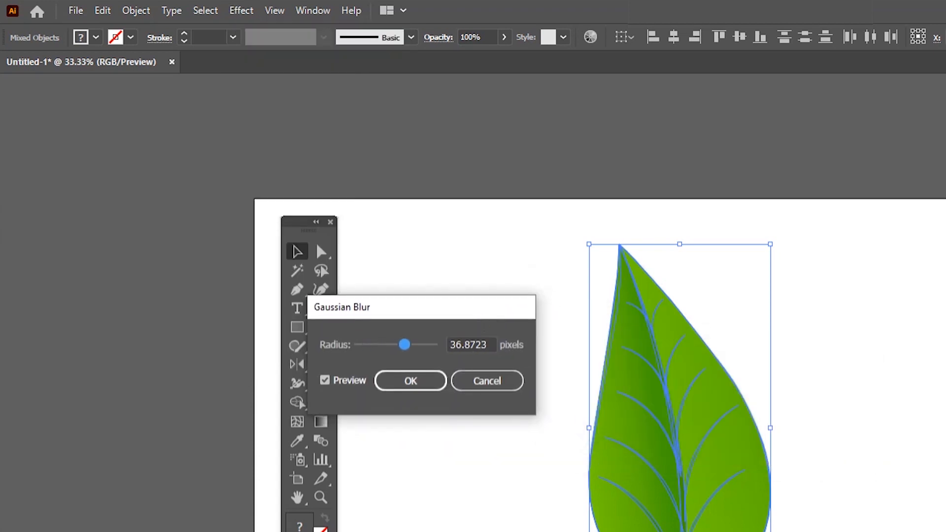
{"action": "left_click", "coordinate": [410, 380]}
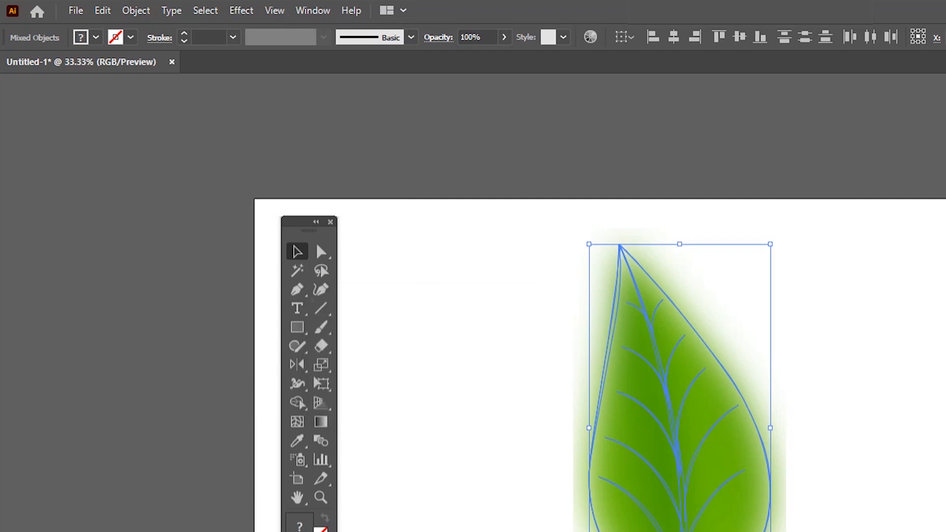
{"action": "left_click", "coordinate": [240, 10]}
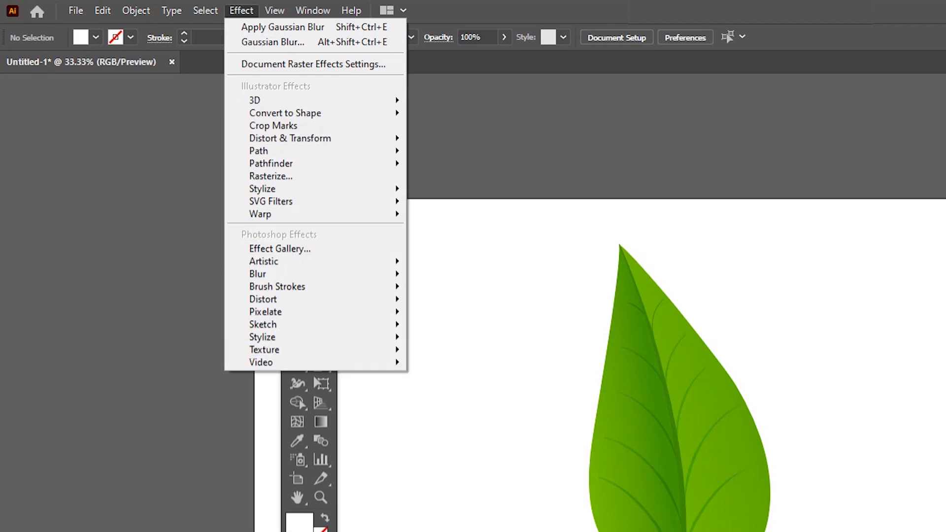
{"action": "mouse_move", "coordinate": [257, 274]}
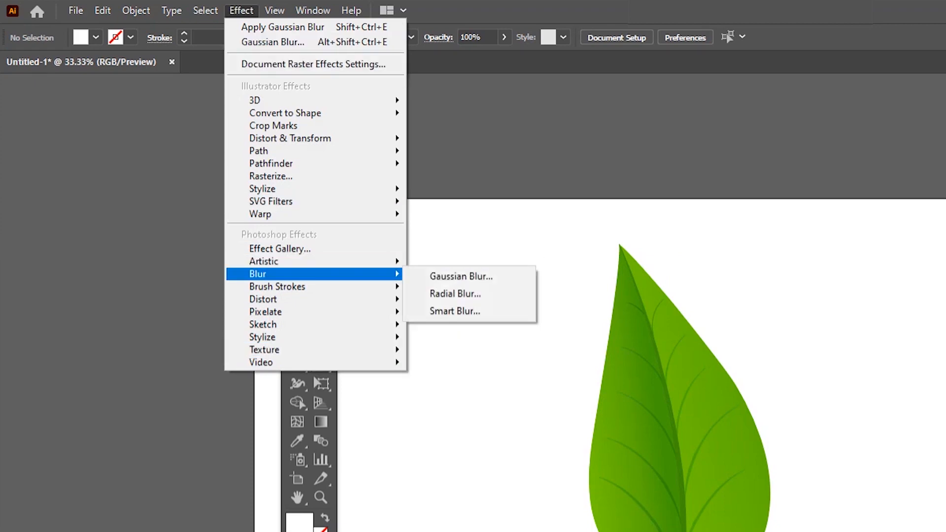
{"action": "mouse_move", "coordinate": [262, 299]}
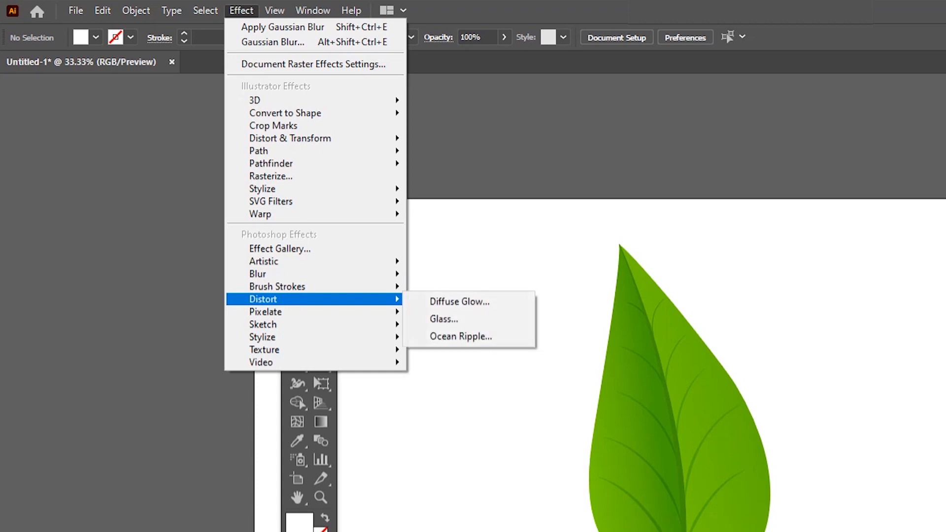
{"action": "mouse_move", "coordinate": [262, 324]}
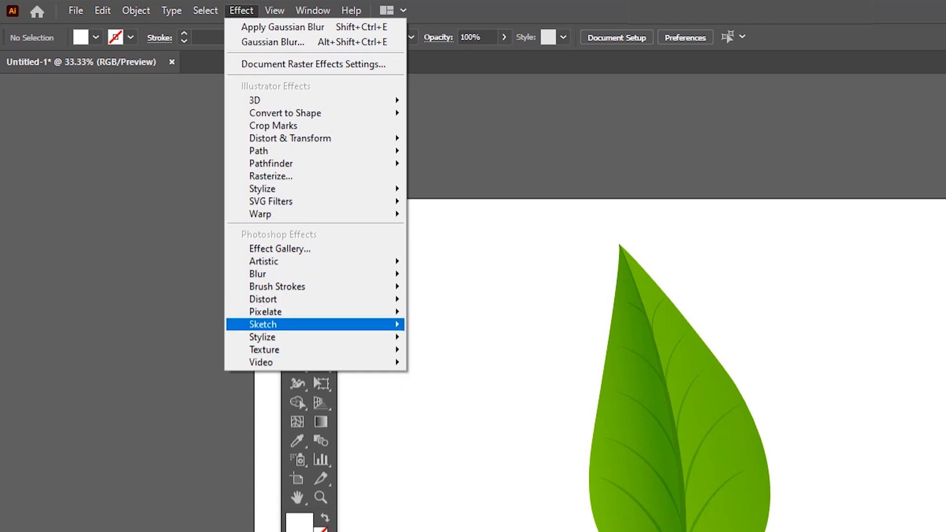
{"action": "mouse_move", "coordinate": [270, 177]}
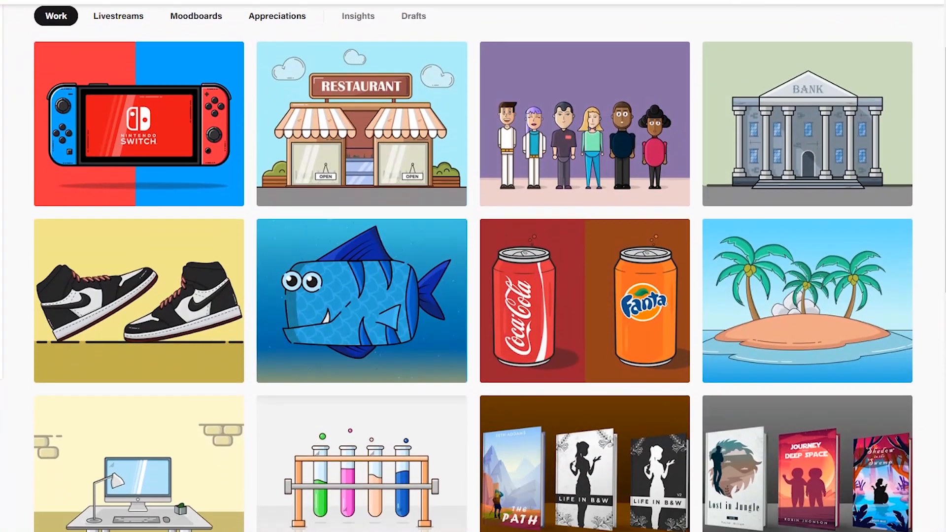
Scroll through the Behance portfolio's Work tab of flat vector illustrations
{"action": "scroll", "scroll_direction": "down", "scroll_amount": 3}
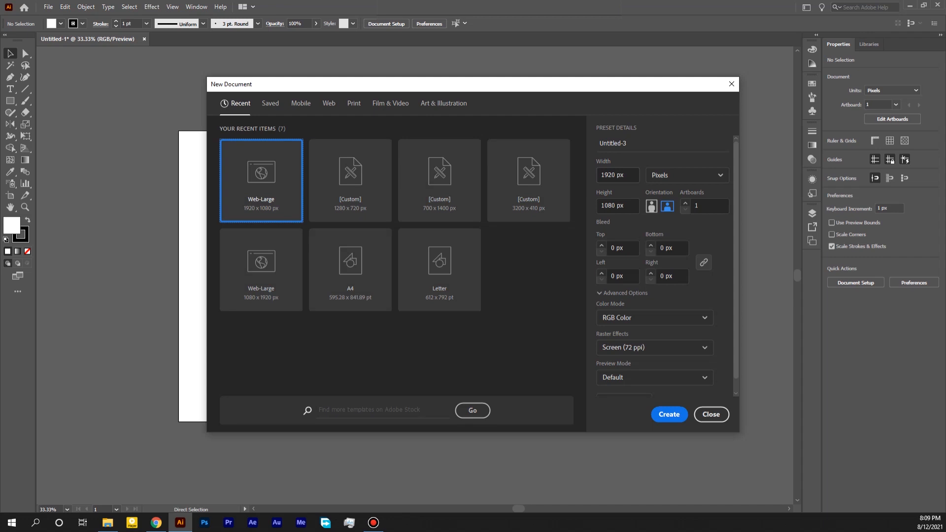
Set a custom width starting with 12 in the New Document dialog and create the document
{"action": "left_click", "coordinate": [615, 176]}
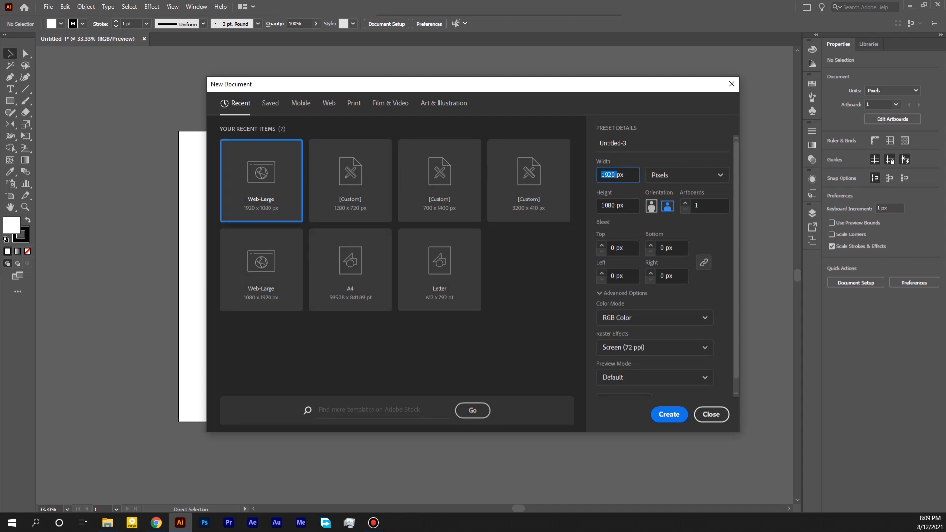
{"action": "type", "text": "12px"}
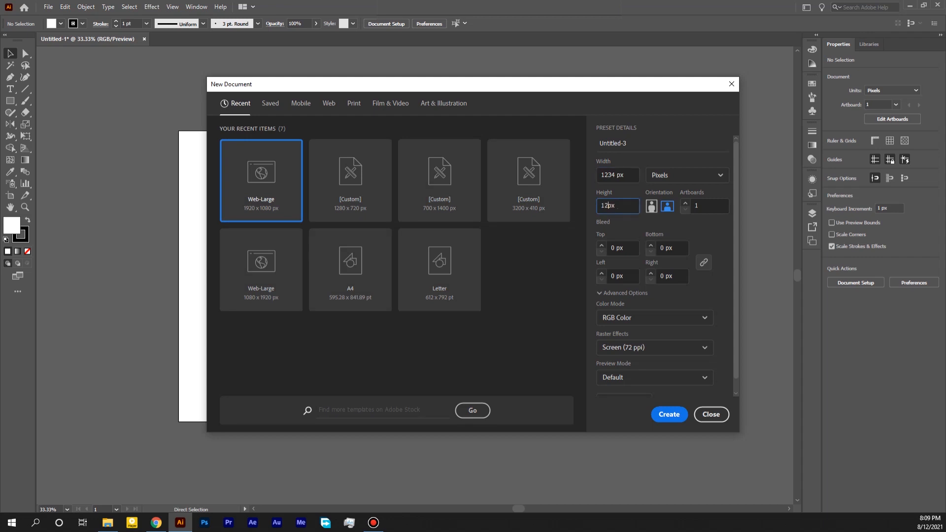
{"action": "left_click", "coordinate": [668, 414]}
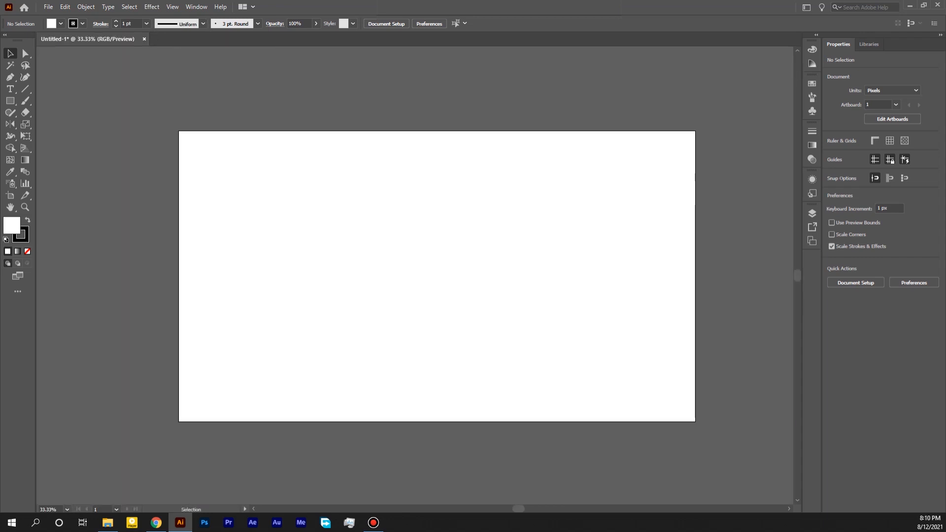
Place the Astronaut Sketch image onto the artboard via File > Place
{"action": "left_click", "coordinate": [47, 7]}
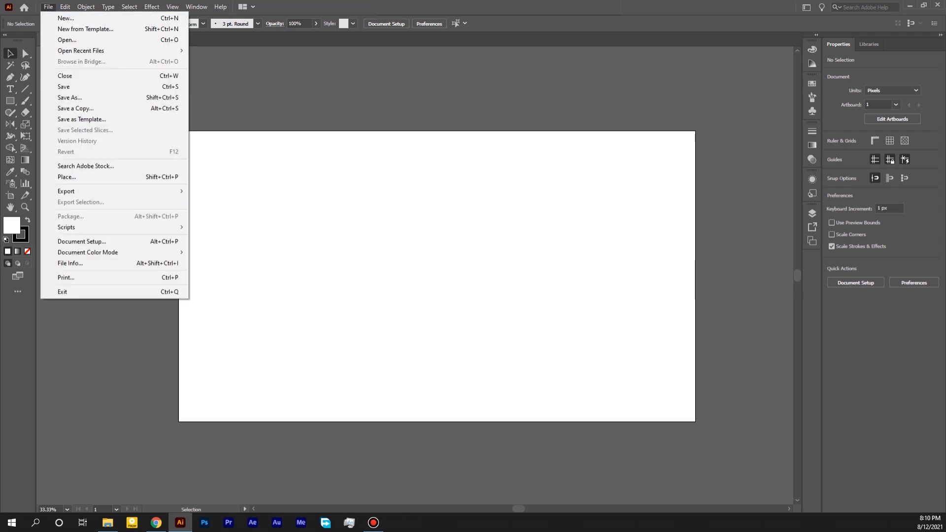
{"action": "left_click", "coordinate": [66, 177]}
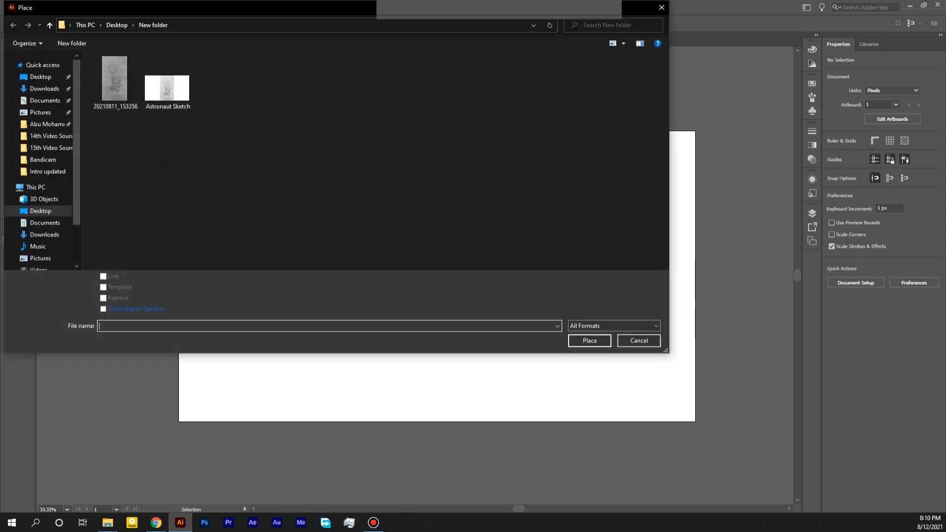
{"action": "left_click", "coordinate": [168, 76]}
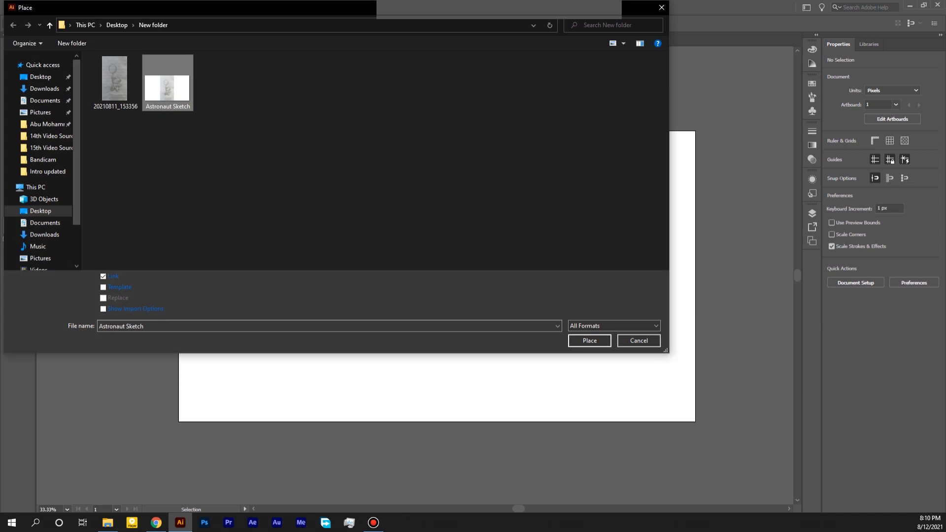
{"action": "left_click", "coordinate": [637, 340]}
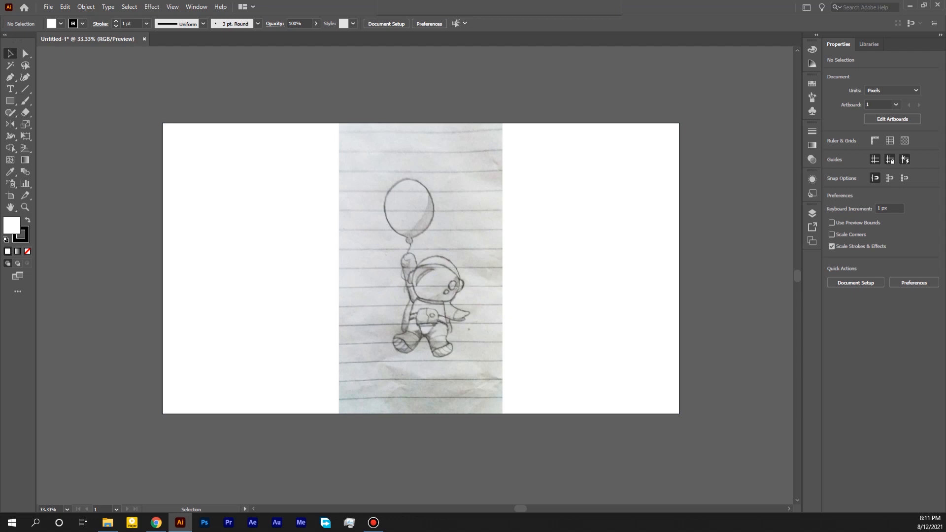
{"action": "left_click", "coordinate": [196, 7]}
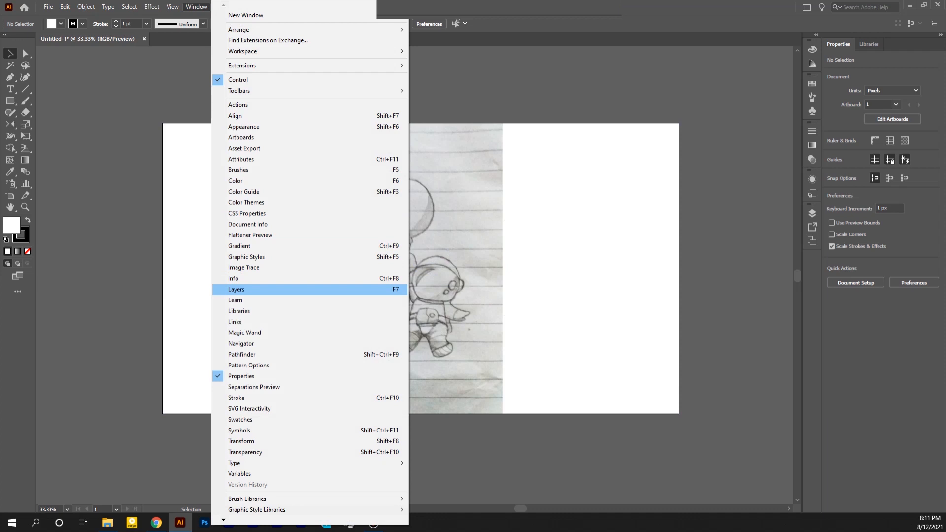
Show the Layers panel and lock Layer 1 holding the astronaut sketch
{"action": "left_click", "coordinate": [235, 290]}
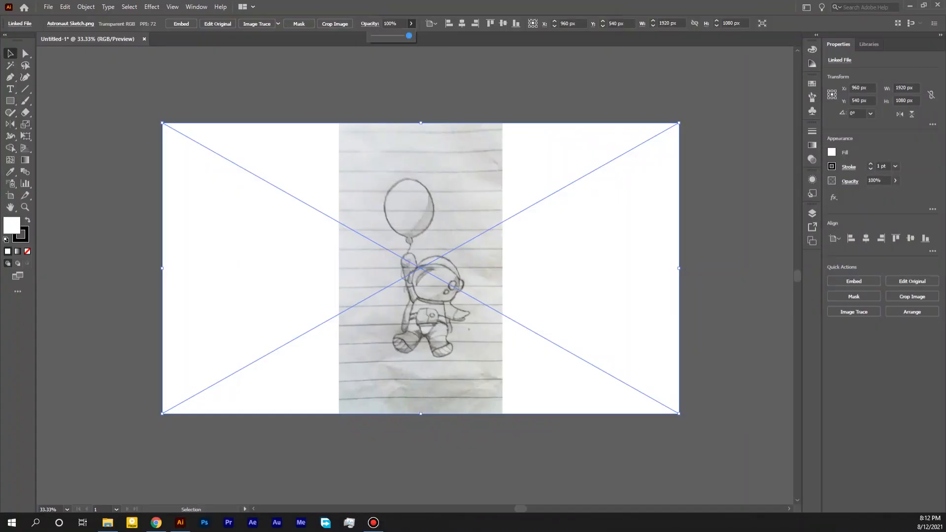
{"action": "left_click_drag", "start_coordinate": [408, 35], "coordinate": [394, 36]}
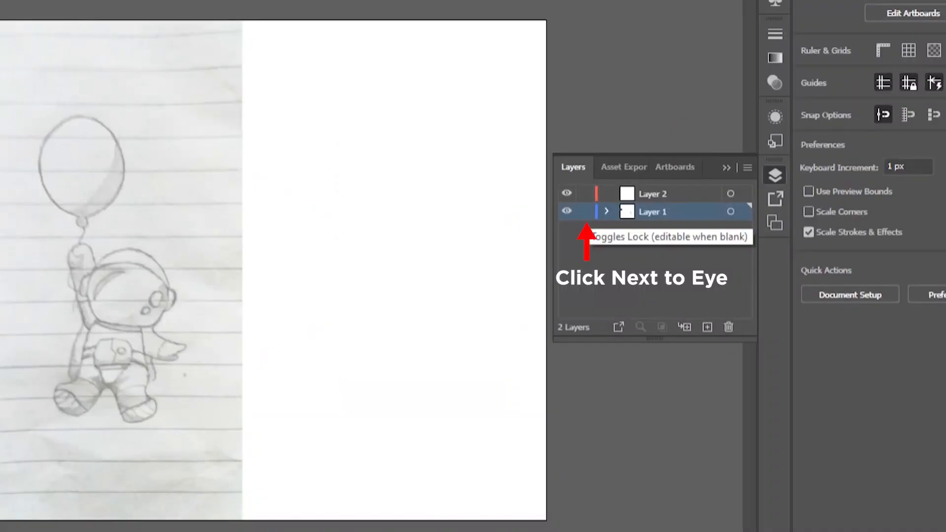
{"action": "left_click", "coordinate": [584, 211]}
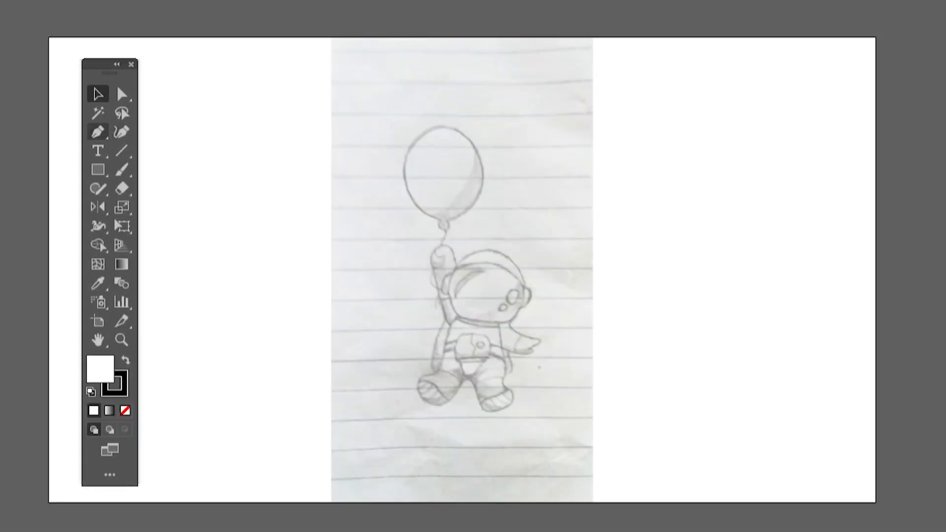
{"action": "mouse_move", "coordinate": [123, 131]}
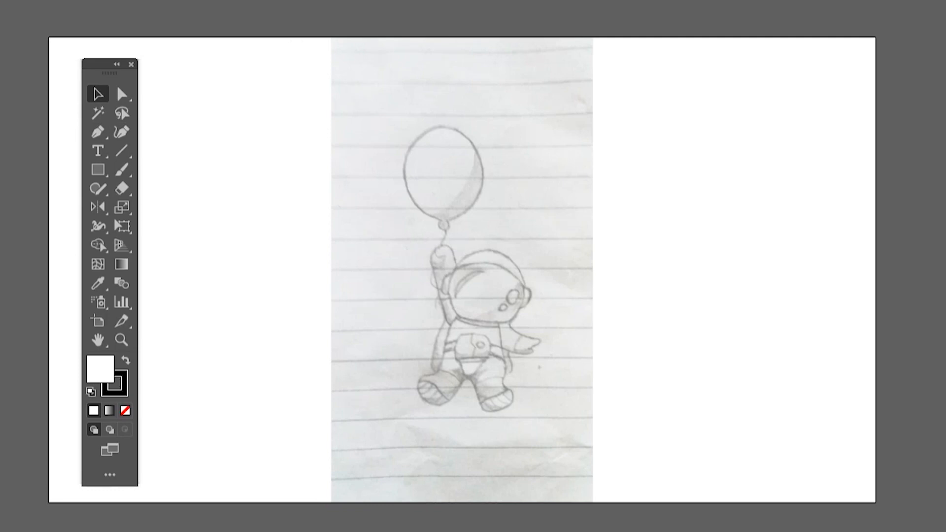
Trace the astronaut sketch as clean outlines and set out blue, pink, dark purple and light grey swatches
{"action": "left_click", "coordinate": [98, 131]}
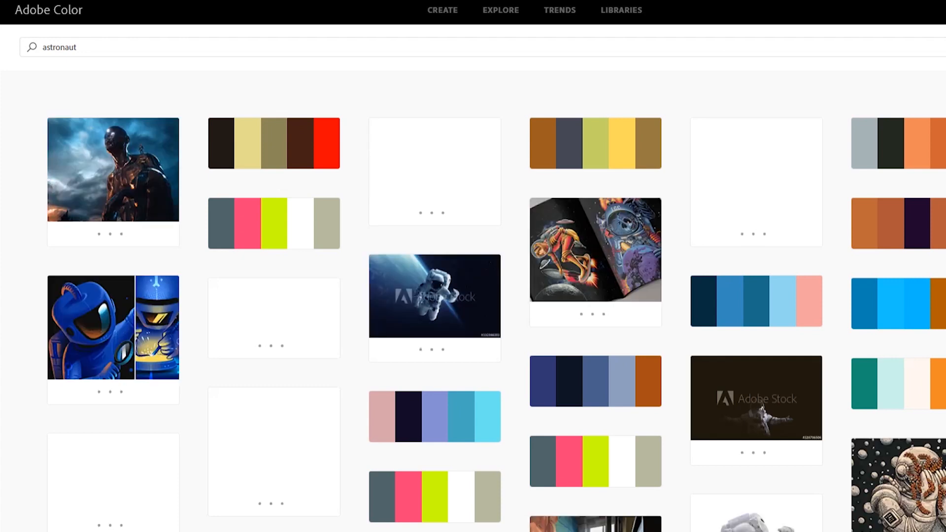
{"action": "scroll", "scroll_direction": "down", "scroll_amount": 3}
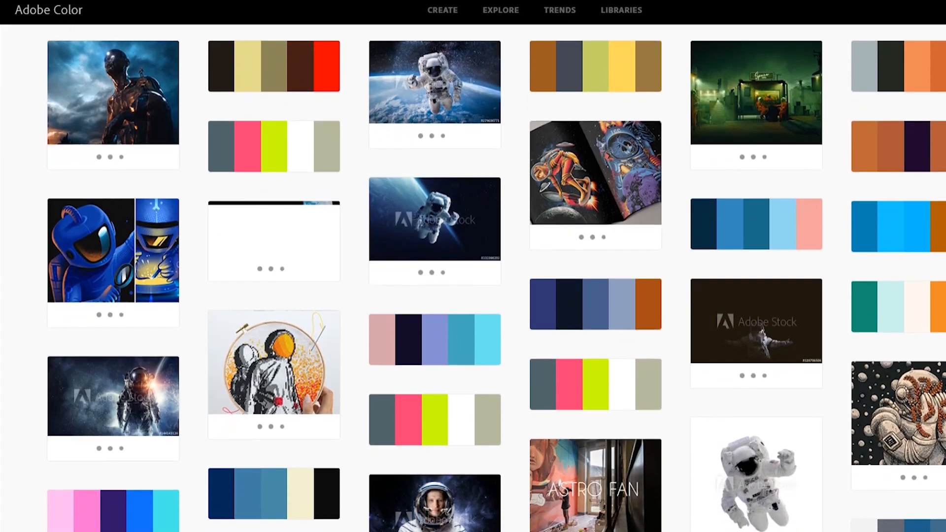
{"action": "scroll", "scroll_direction": "down", "scroll_amount": 3}
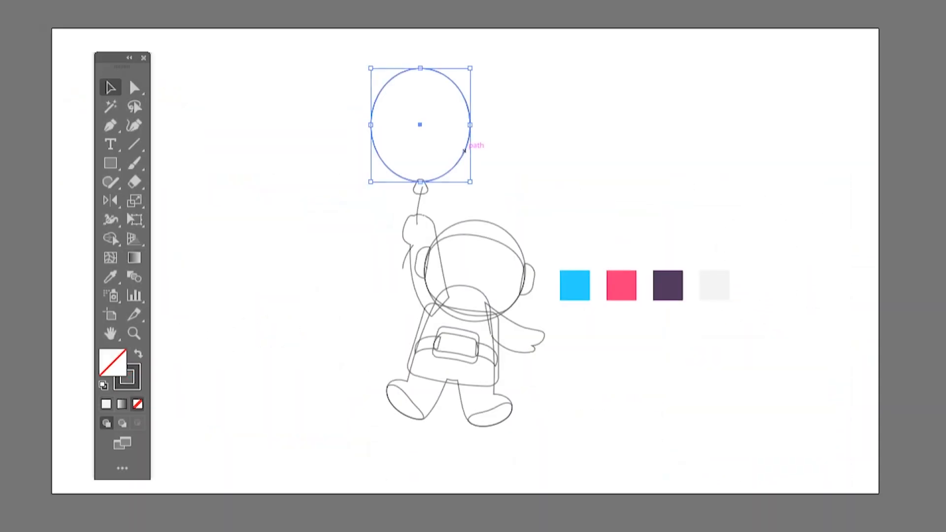
Select an astronaut shape and sample a palette swatch with the Eyedropper to fill it
{"action": "left_click", "coordinate": [619, 286]}
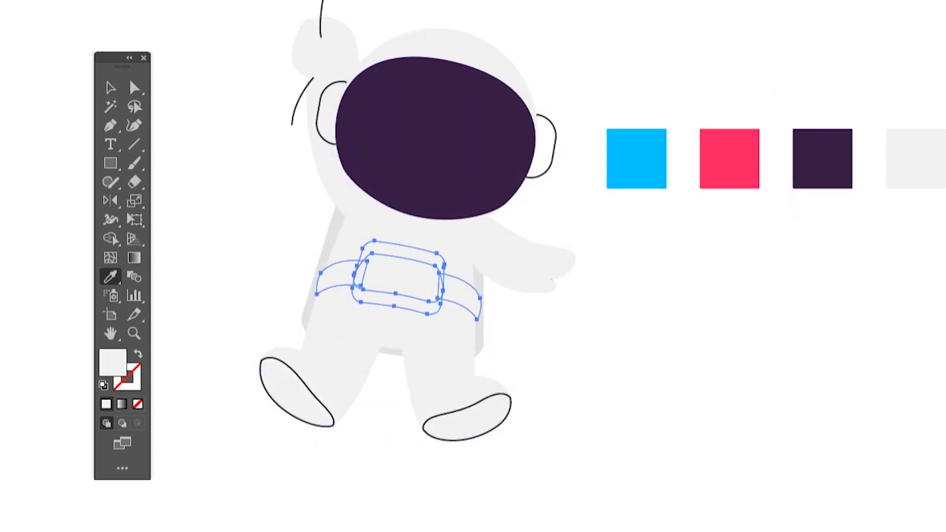
{"action": "left_click", "coordinate": [112, 87]}
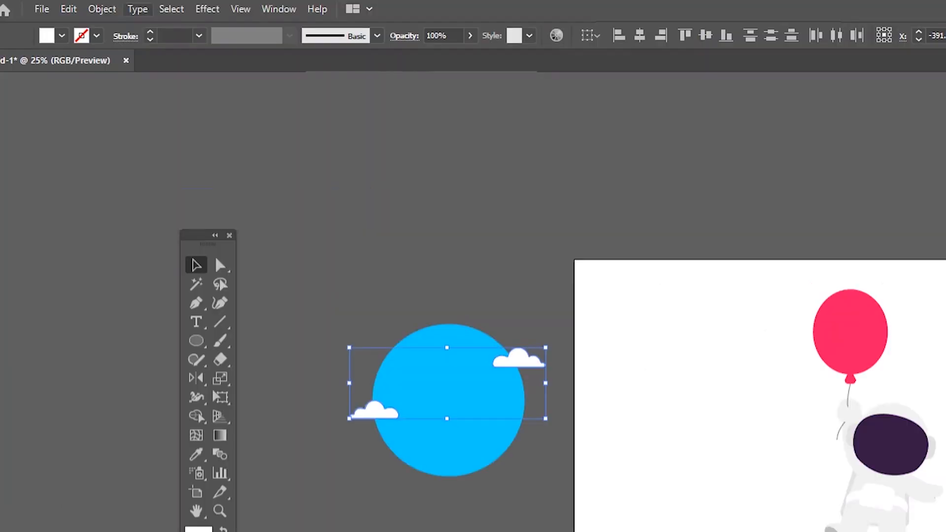
Duplicate the blue sky circle in front of the two clouds and select the copy
{"action": "left_click", "coordinate": [102, 9]}
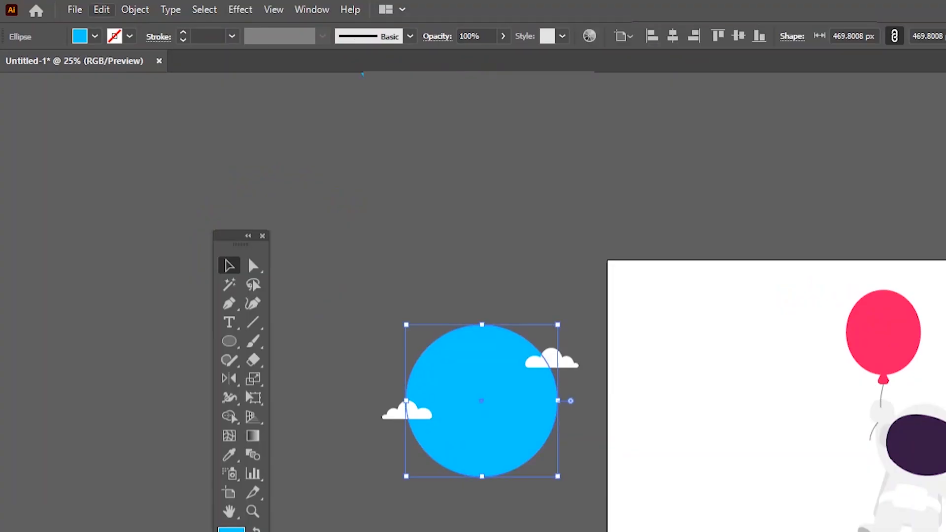
{"action": "left_click", "coordinate": [100, 9]}
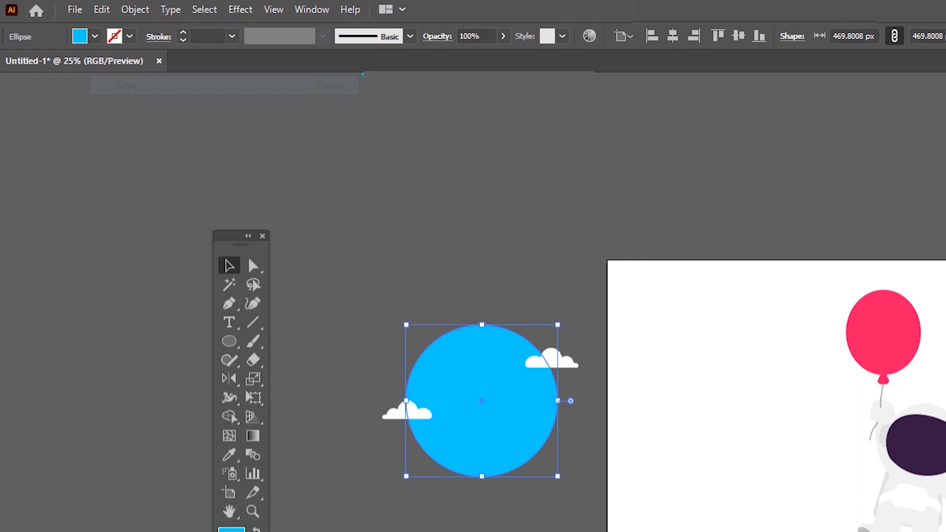
{"action": "left_click", "coordinate": [100, 9]}
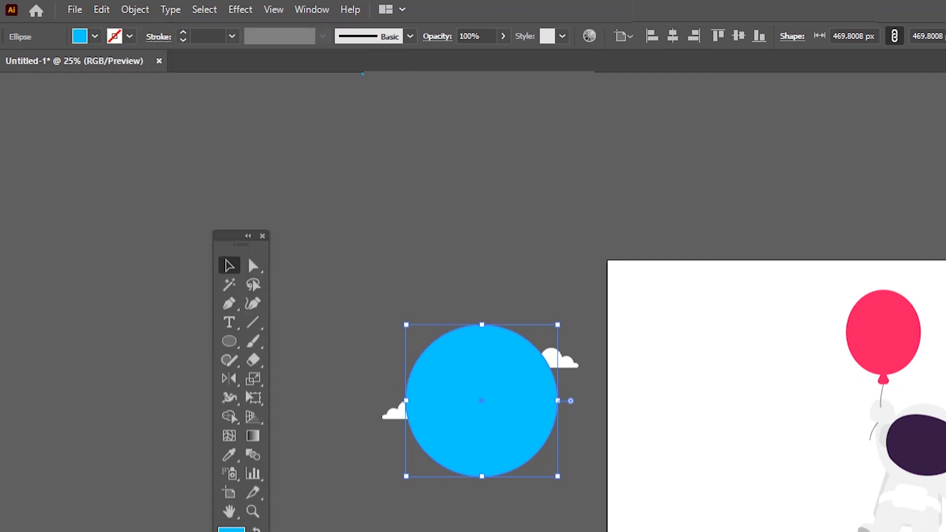
{"action": "mouse_move", "coordinate": [503, 327]}
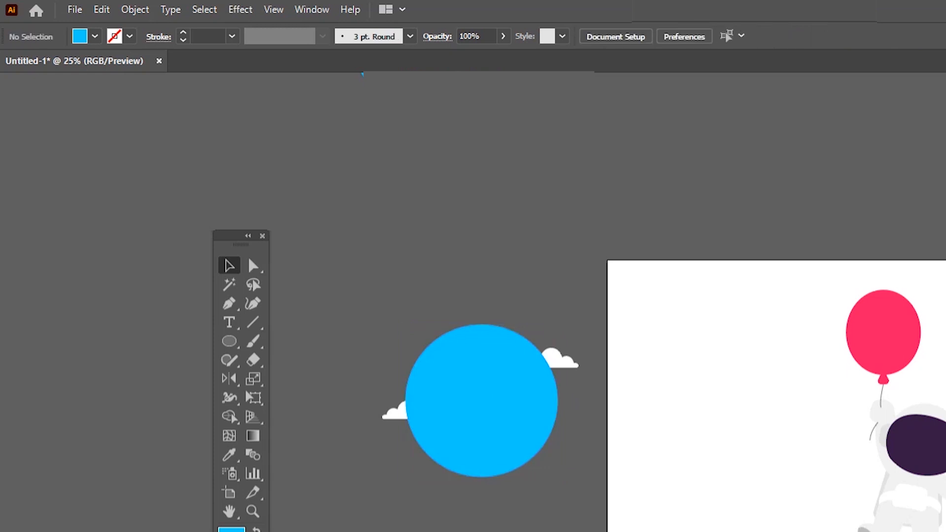
{"action": "left_click", "coordinate": [480, 401]}
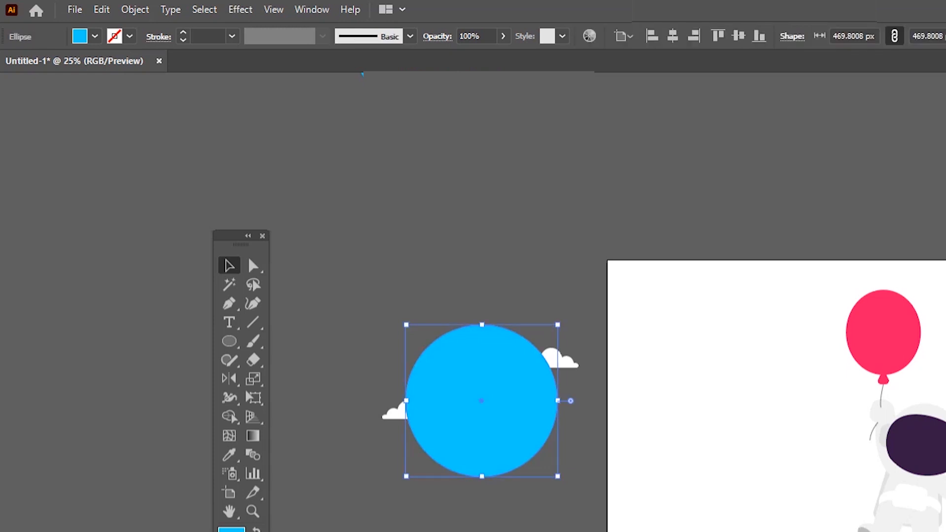
{"action": "mouse_move", "coordinate": [504, 327]}
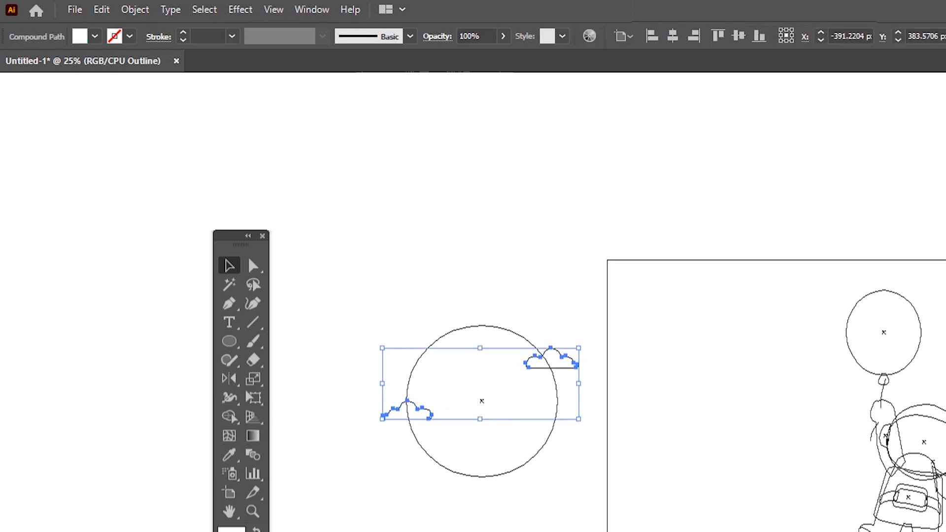
{"action": "mouse_move", "coordinate": [491, 324]}
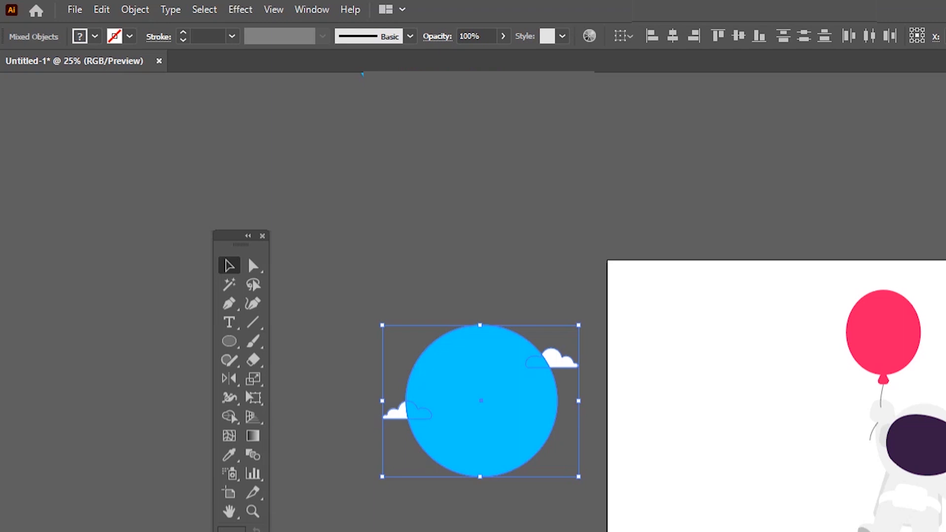
Make a clipping mask so the clouds show only inside the circle copy
{"action": "left_click", "coordinate": [135, 10]}
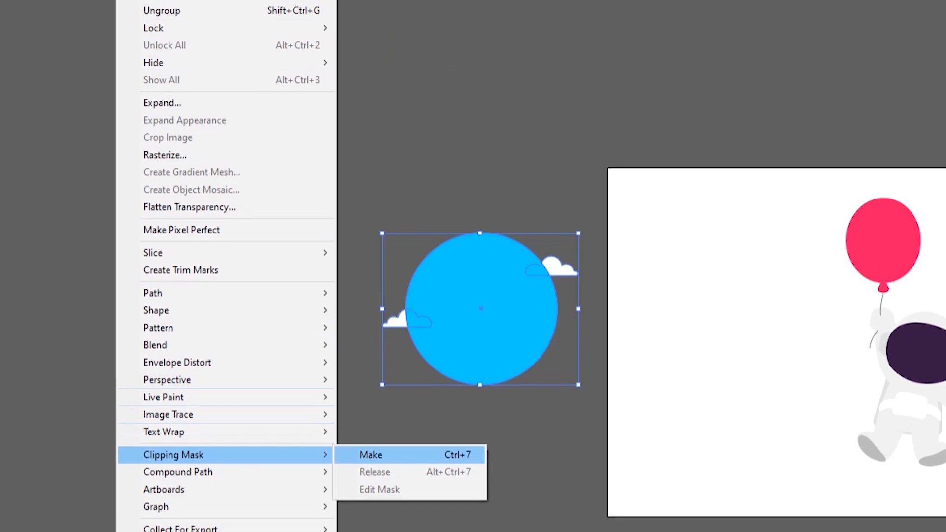
{"action": "left_click", "coordinate": [370, 455]}
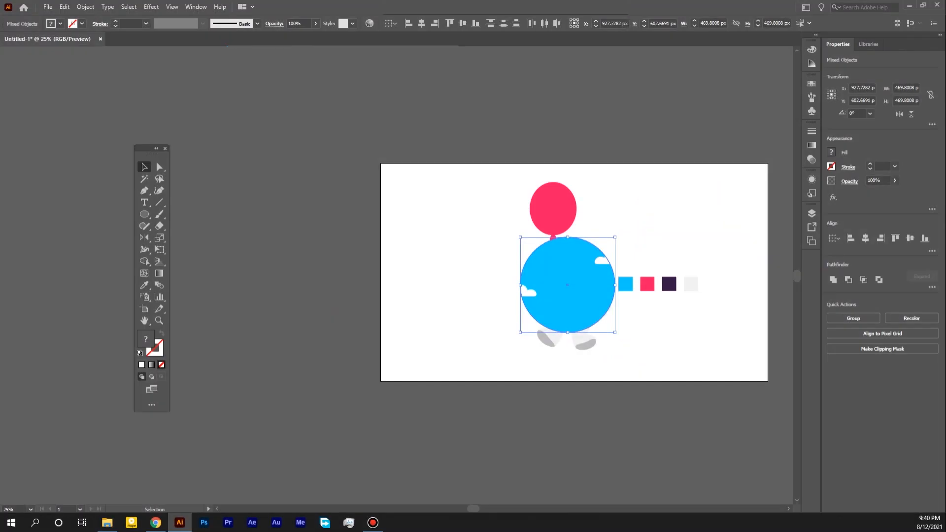
Send the clipped sky circle to the back and nudge it into place behind the astronaut
{"action": "left_click", "coordinate": [85, 7]}
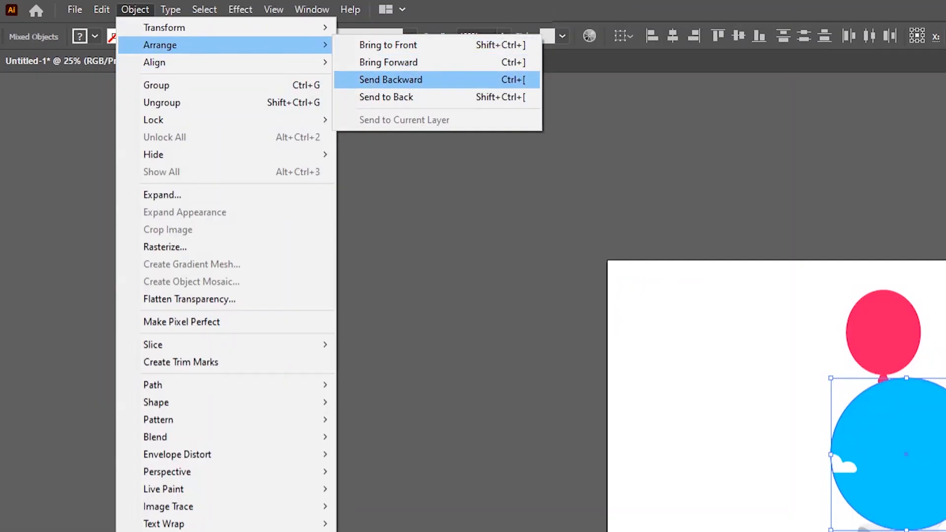
{"action": "mouse_move", "coordinate": [386, 97]}
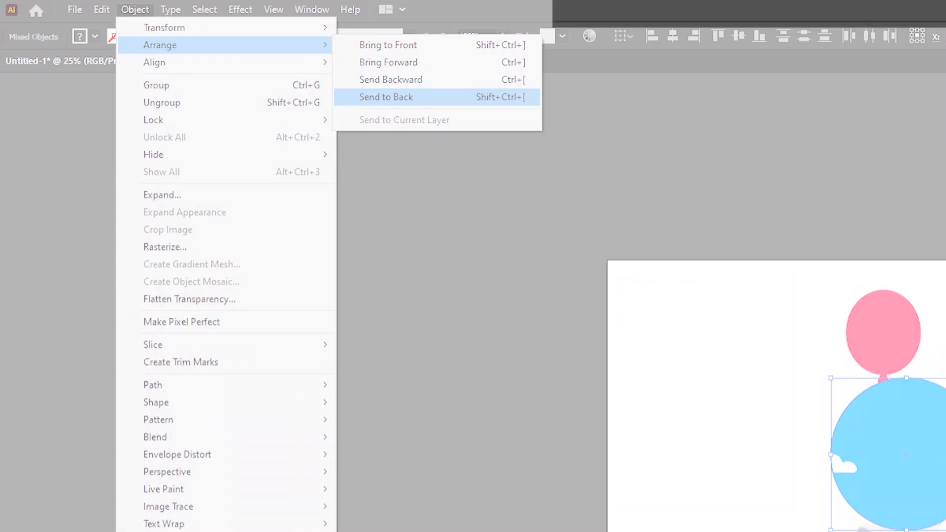
{"action": "left_click", "coordinate": [386, 98]}
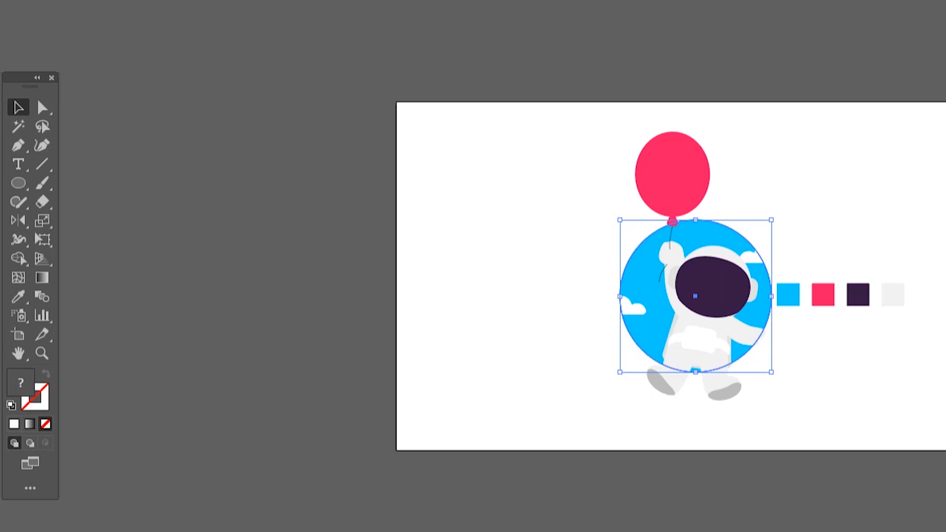
{"action": "left_click_drag", "start_coordinate": [694, 296], "coordinate": [713, 309]}
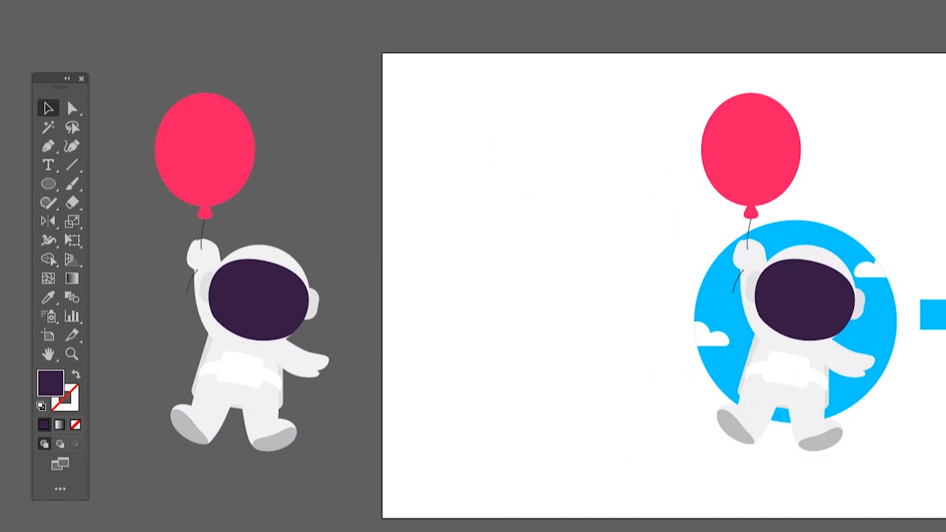
Give the astronaut, balloon and string outlines a heavy dark purple stroke with round caps and corners
{"action": "left_click", "coordinate": [205, 150]}
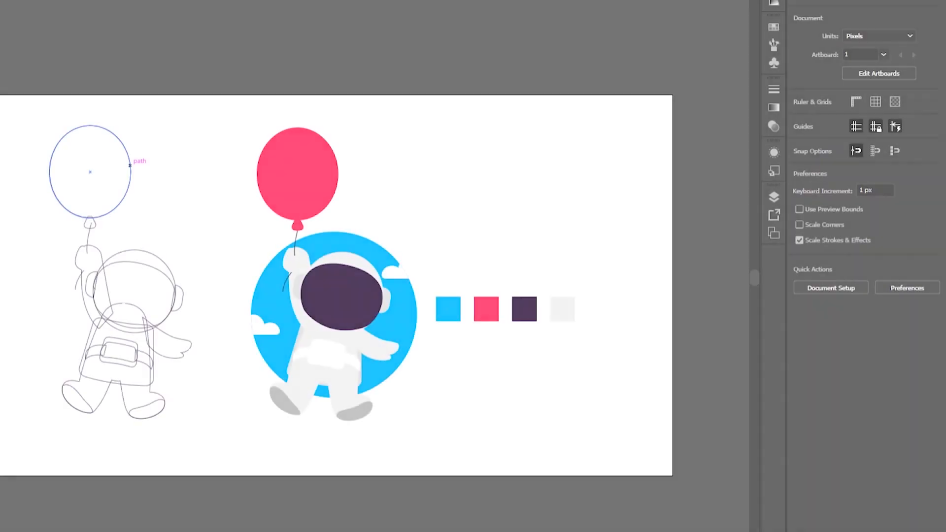
{"action": "left_click", "coordinate": [90, 170]}
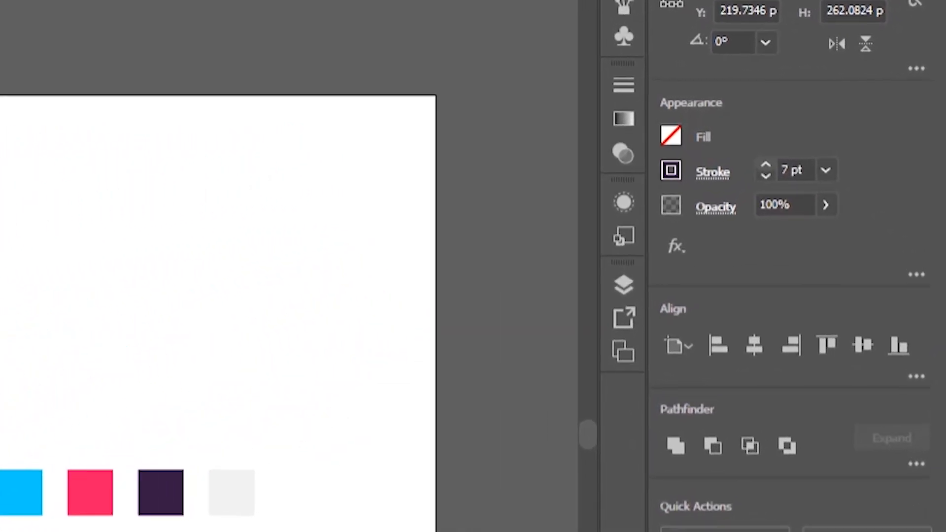
{"action": "left_click", "coordinate": [712, 173]}
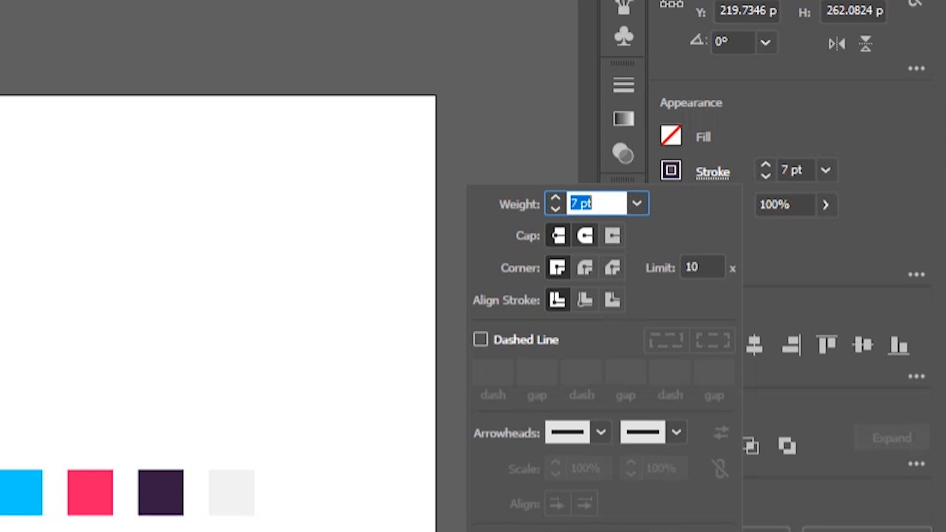
{"action": "left_click", "coordinate": [584, 235]}
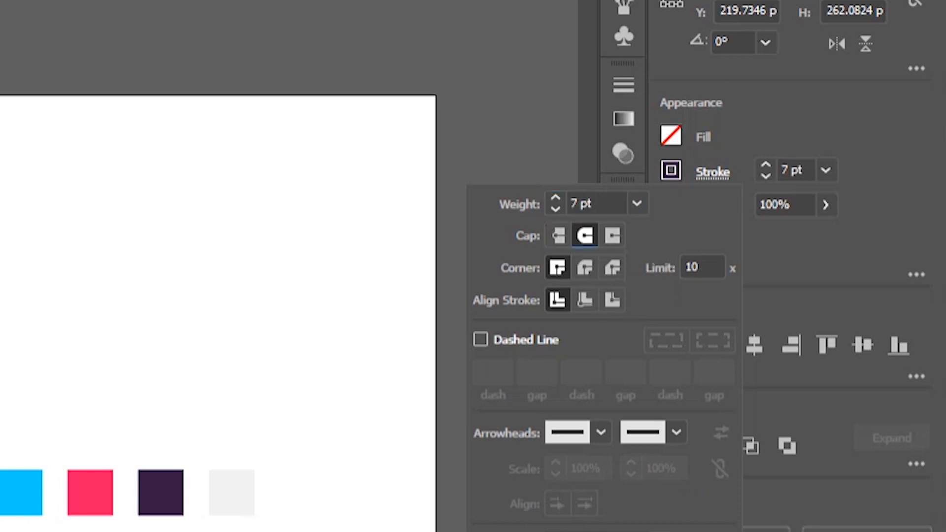
{"action": "left_click", "coordinate": [585, 268]}
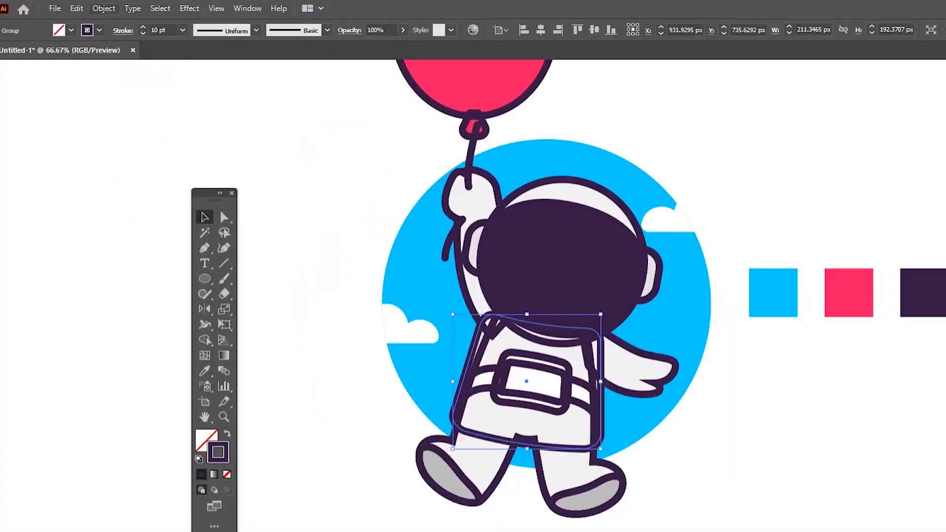
Send the backpack behind the rest of the astronaut
{"action": "left_click", "coordinate": [103, 8]}
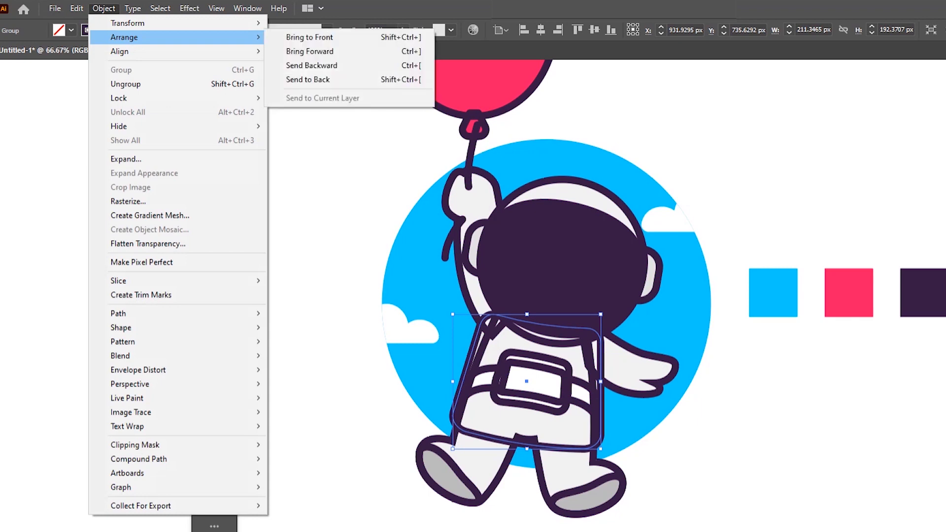
{"action": "mouse_move", "coordinate": [307, 79]}
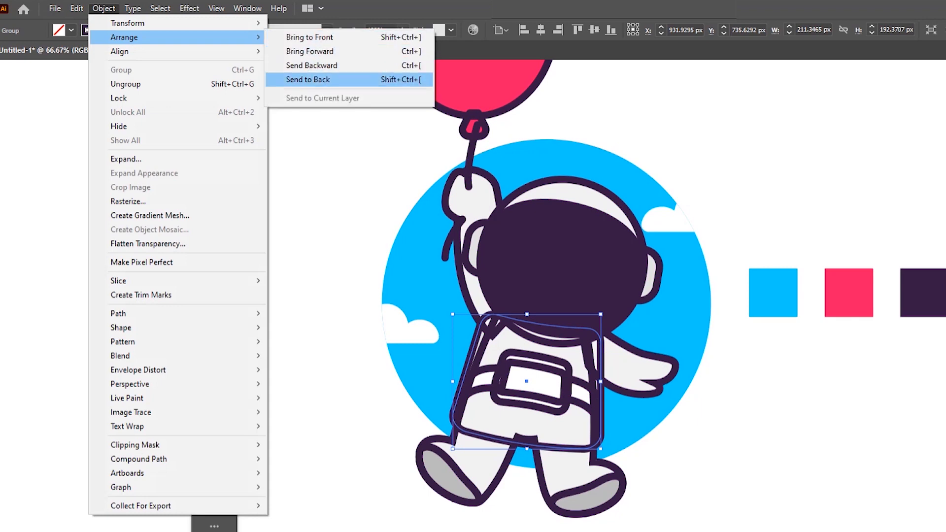
{"action": "left_click", "coordinate": [311, 79]}
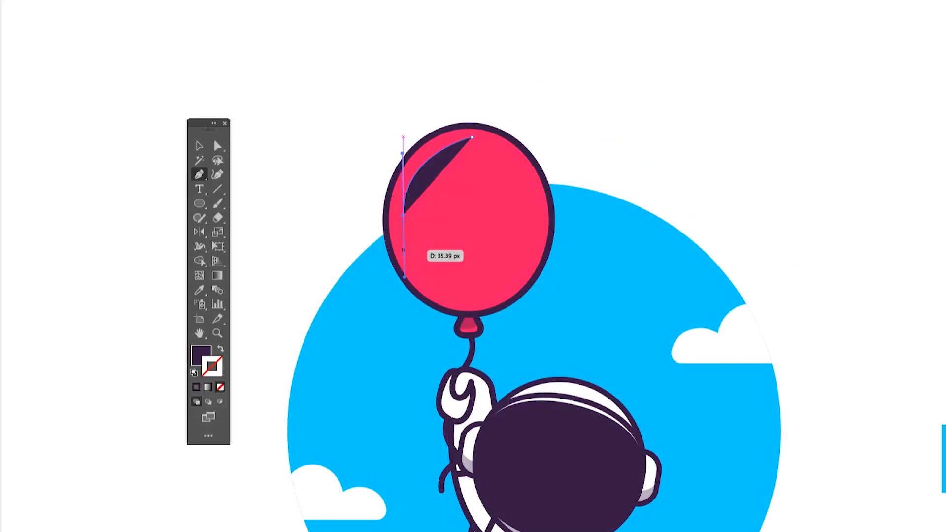
Draw a crescent highlight on the balloon's upper left in a lighter pink sampled from the balloon
{"action": "left_click_drag", "start_coordinate": [401, 210], "coordinate": [472, 139]}
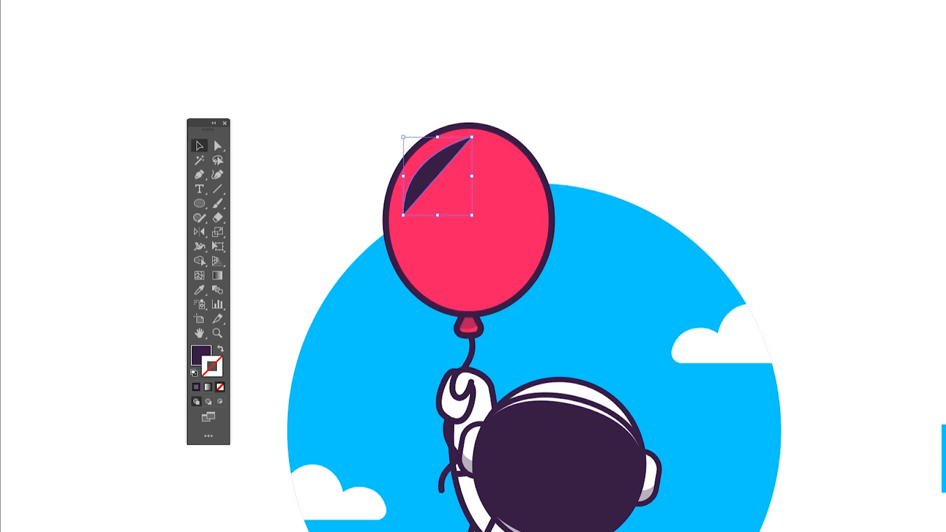
{"action": "left_click", "coordinate": [199, 291]}
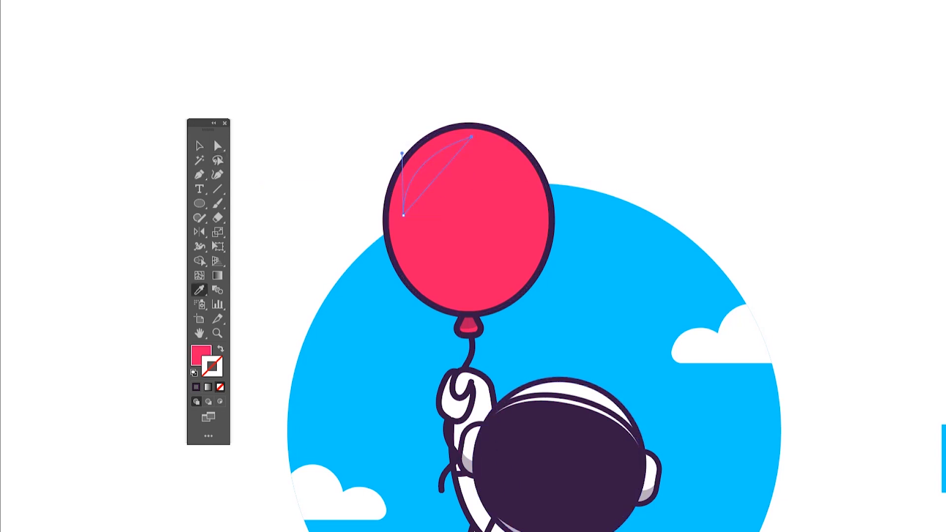
{"action": "double_click", "coordinate": [200, 355]}
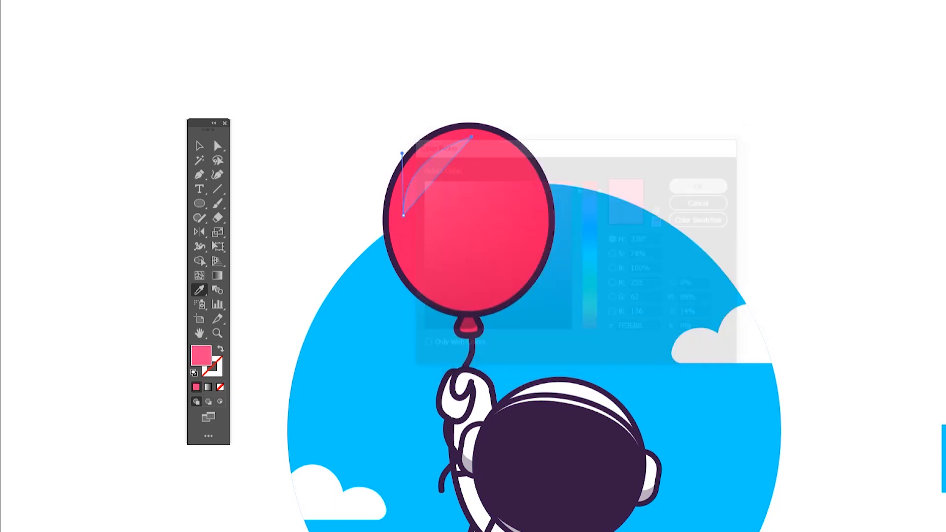
{"action": "left_click", "coordinate": [698, 186]}
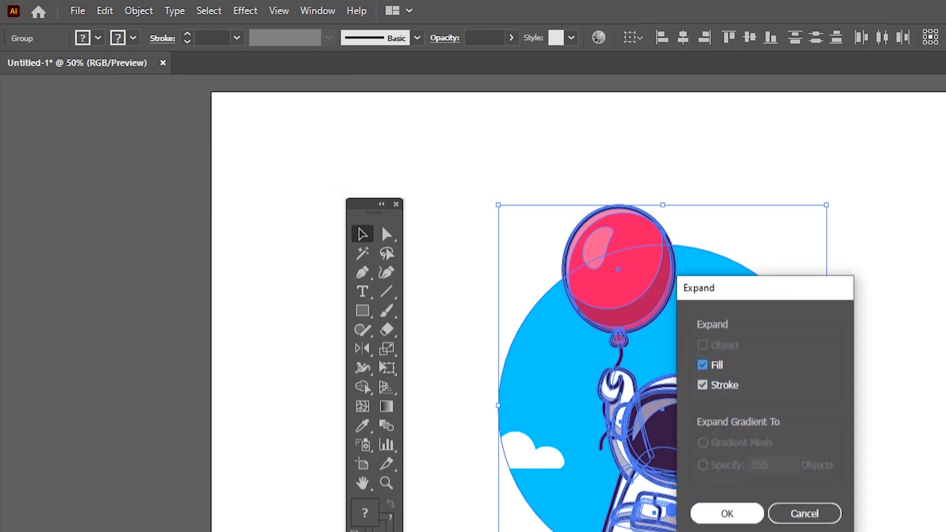
Expand the illustration's fills and strokes into plain shapes, then browse the Behance portfolio page
{"action": "left_click", "coordinate": [726, 513]}
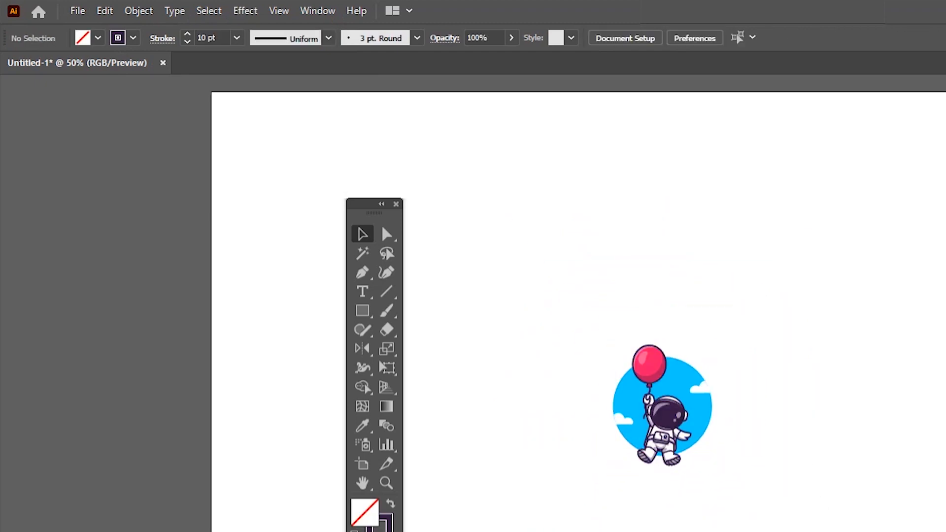
{"action": "left_click", "coordinate": [662, 405]}
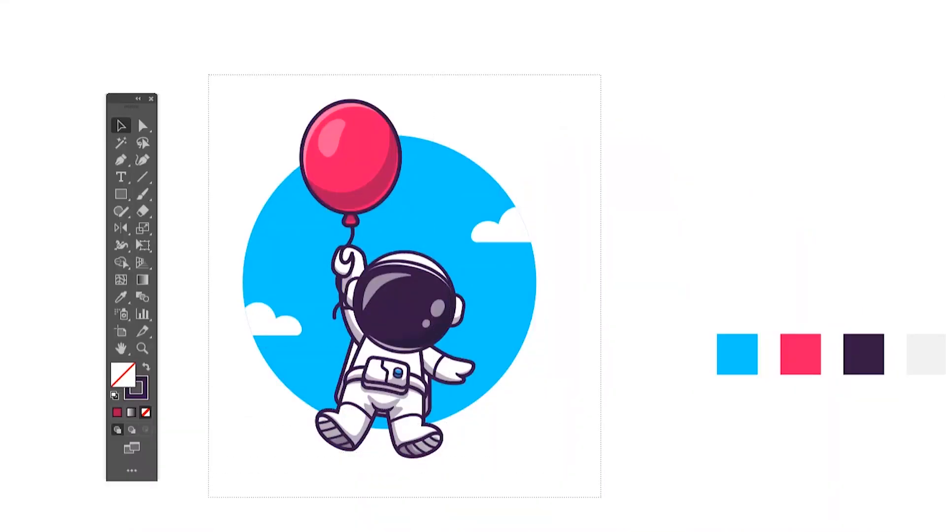
{"action": "left_click", "coordinate": [119, 9]}
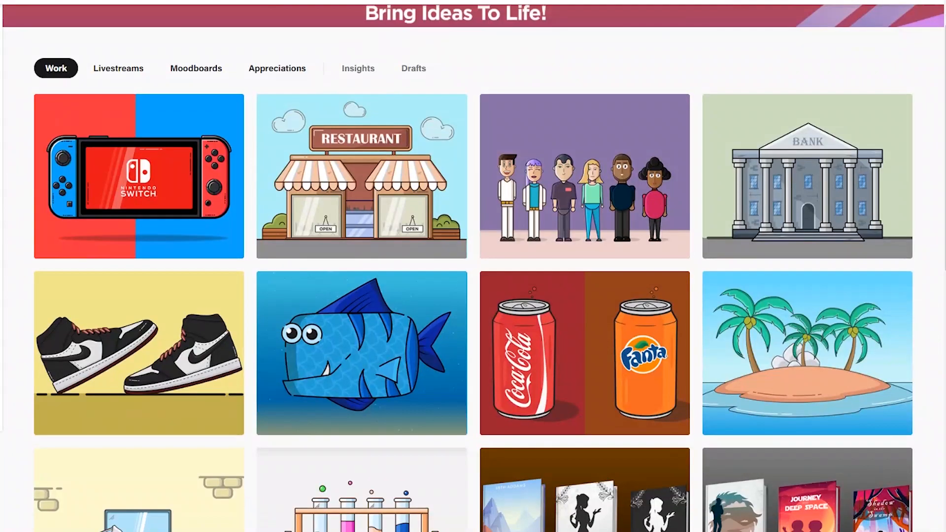
{"action": "scroll", "scroll_direction": "down", "scroll_amount": 3}
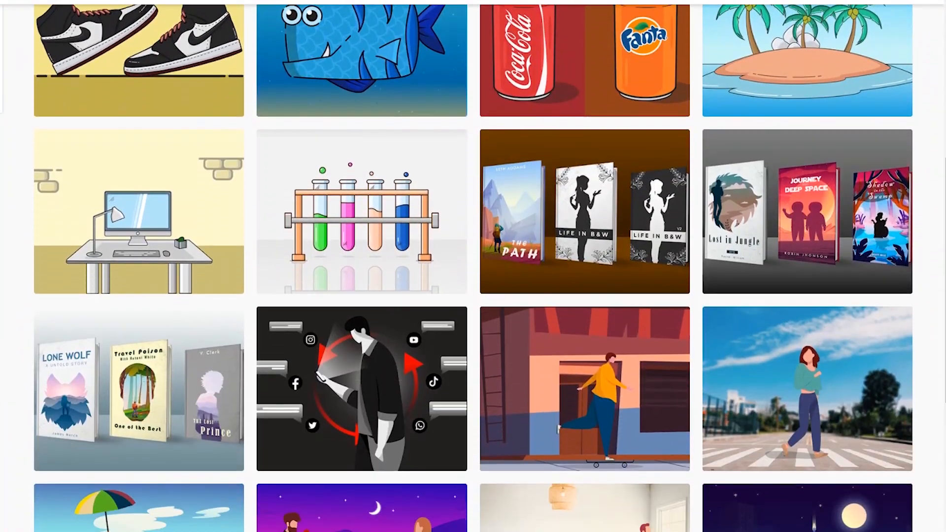